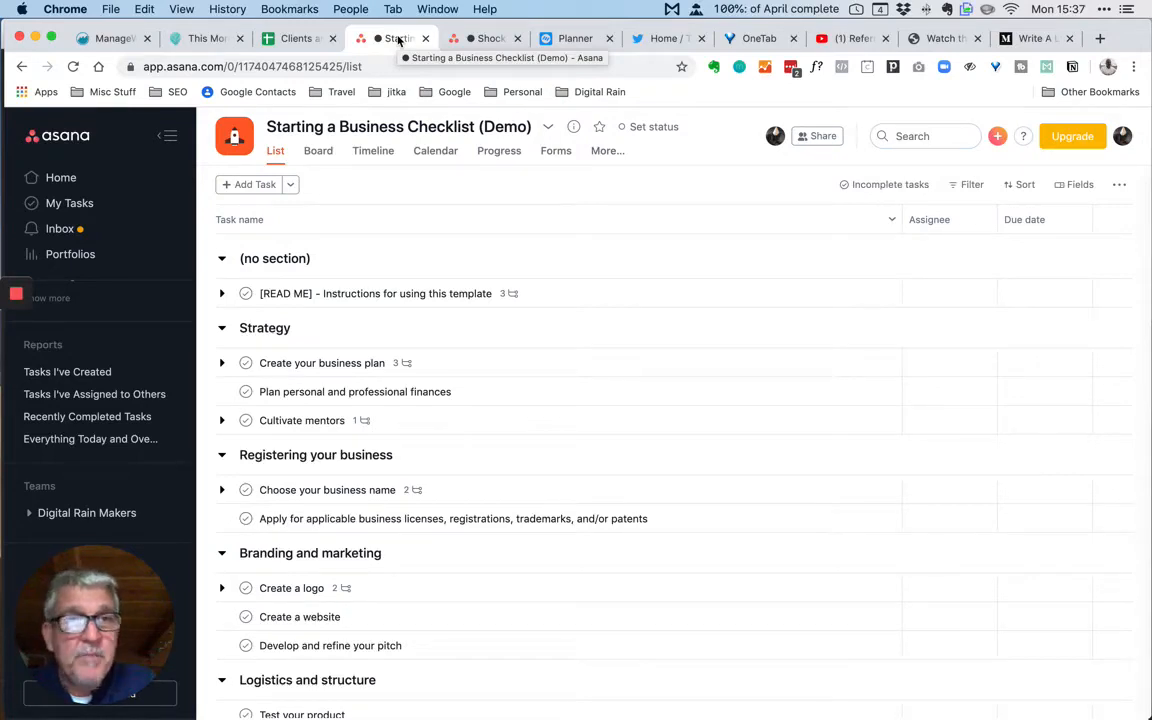
{"action": "mouse_move", "coordinate": [654, 128]}
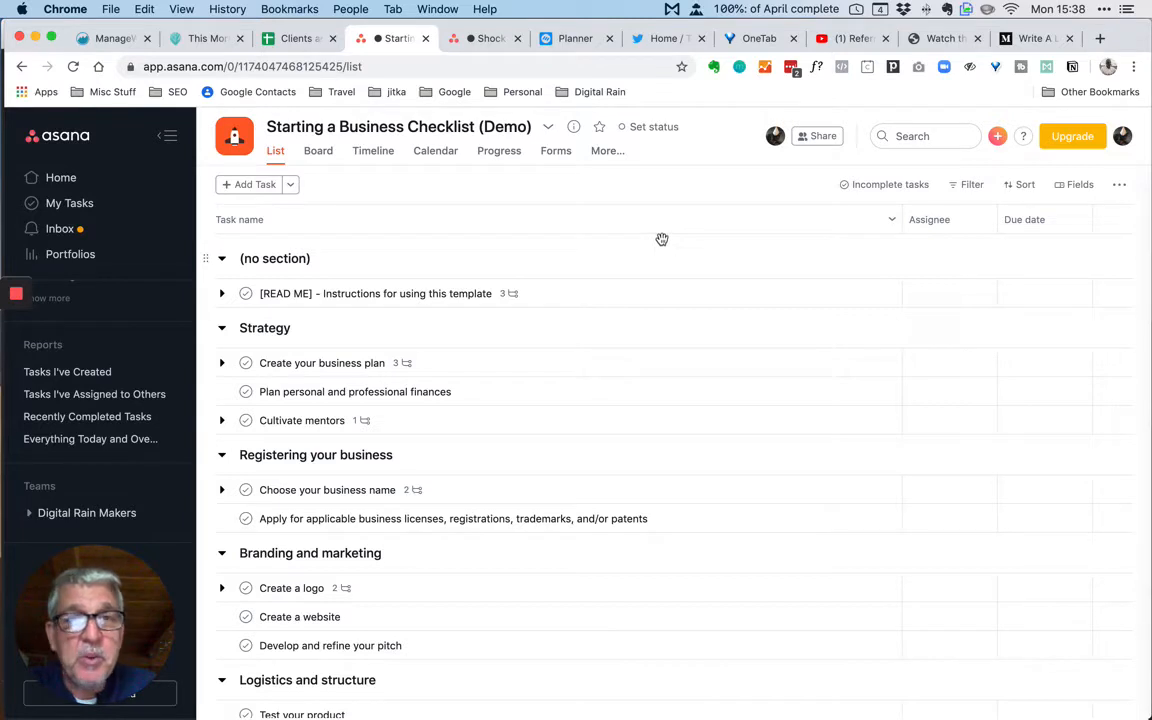
{"action": "mouse_move", "coordinate": [930, 218]}
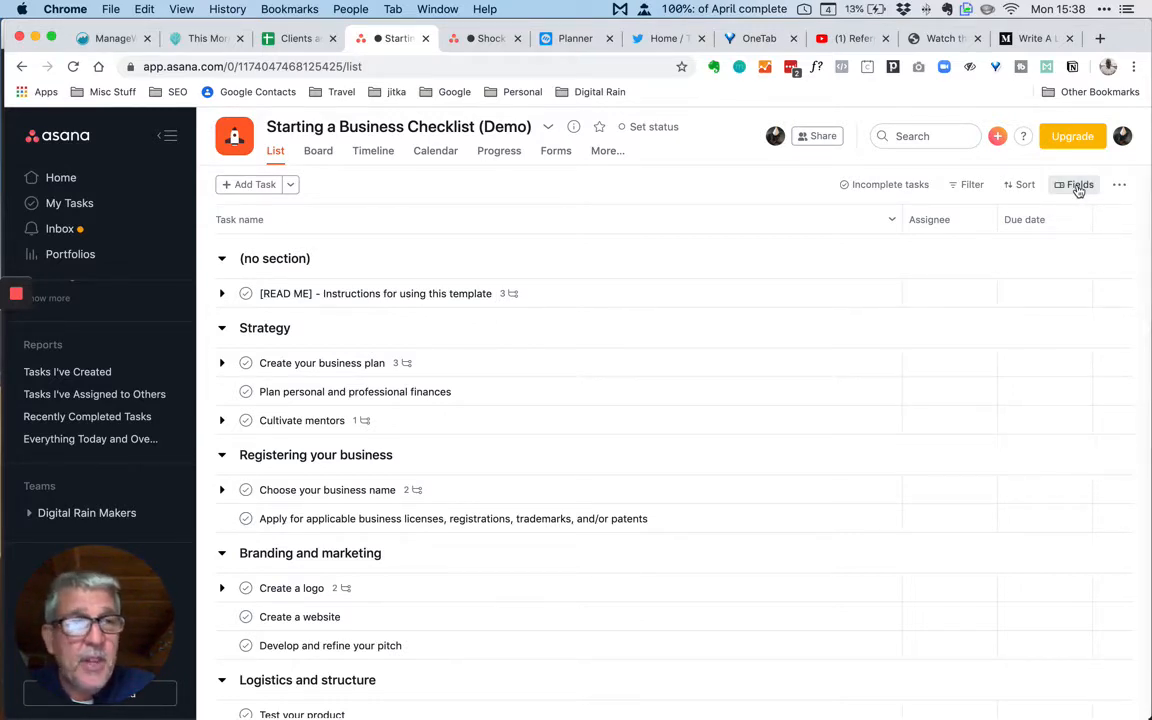
Step: In Fields, keep Assignee shown and switch on a Tags column for the task list
{"action": "left_click", "coordinate": [1072, 184]}
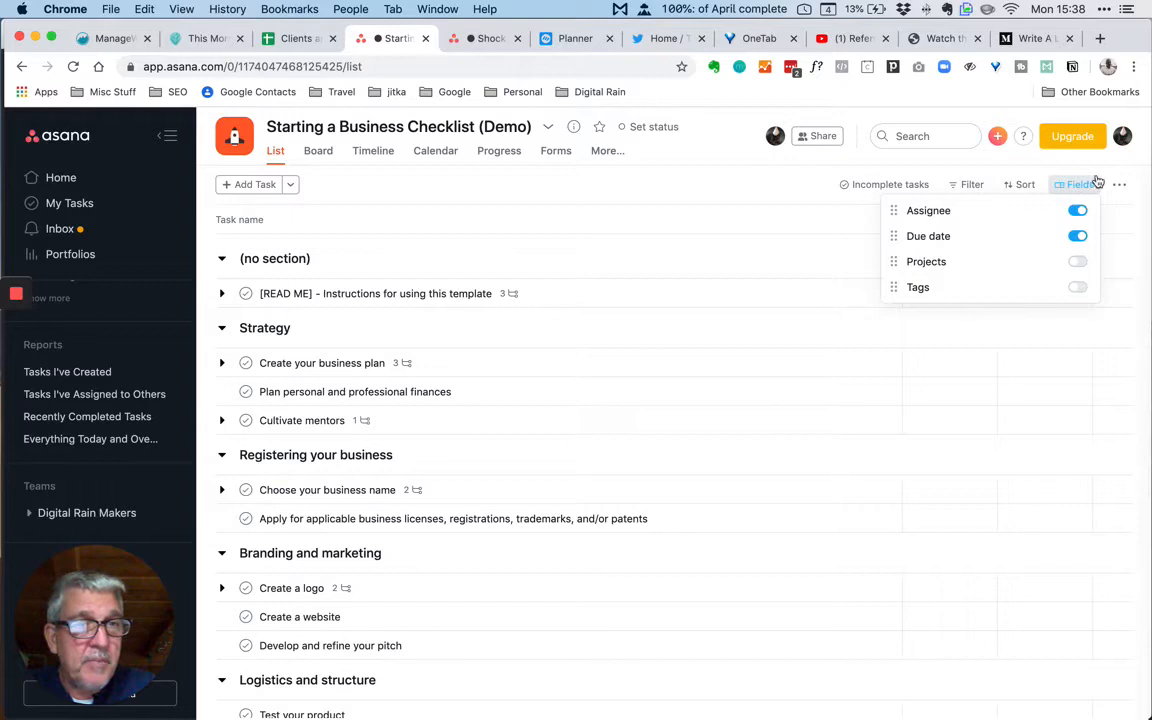
{"action": "left_click", "coordinate": [1076, 210]}
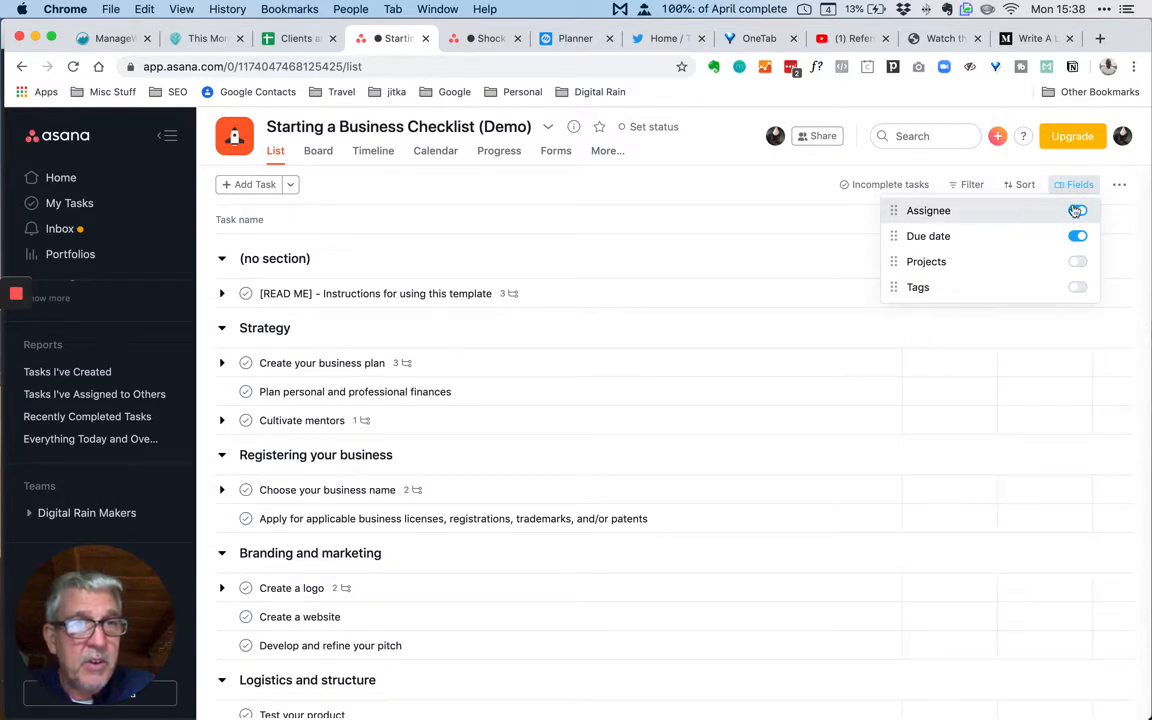
{"action": "left_click", "coordinate": [1076, 210]}
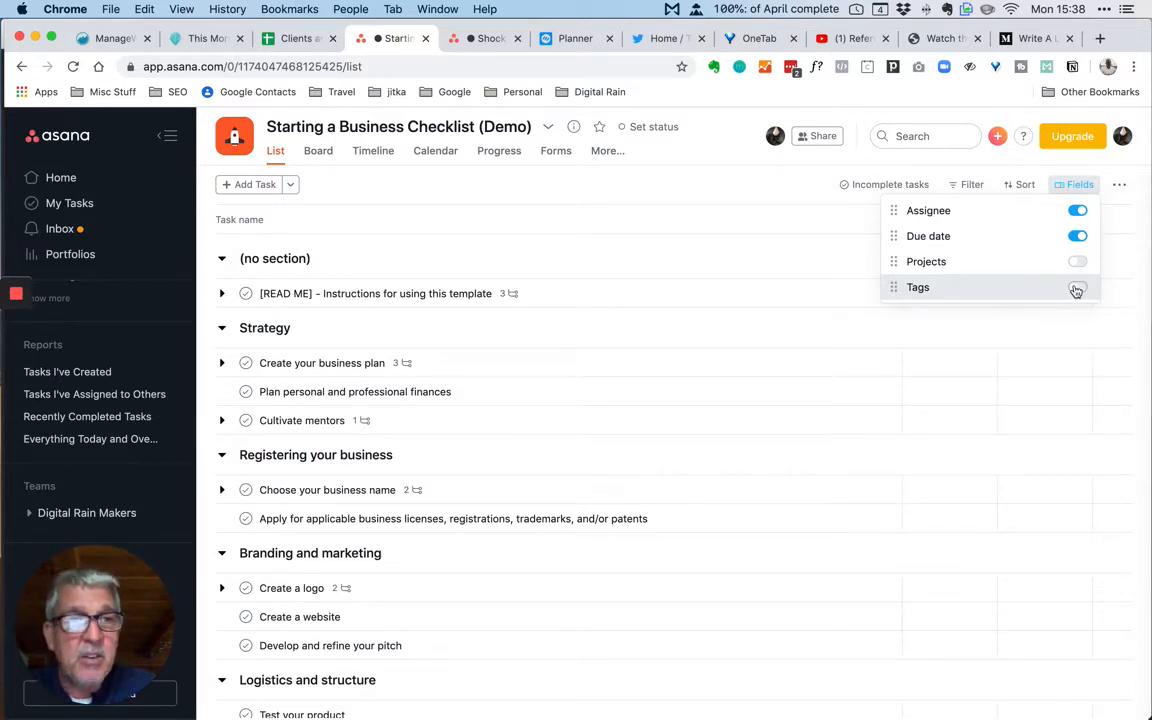
{"action": "left_click", "coordinate": [1076, 288]}
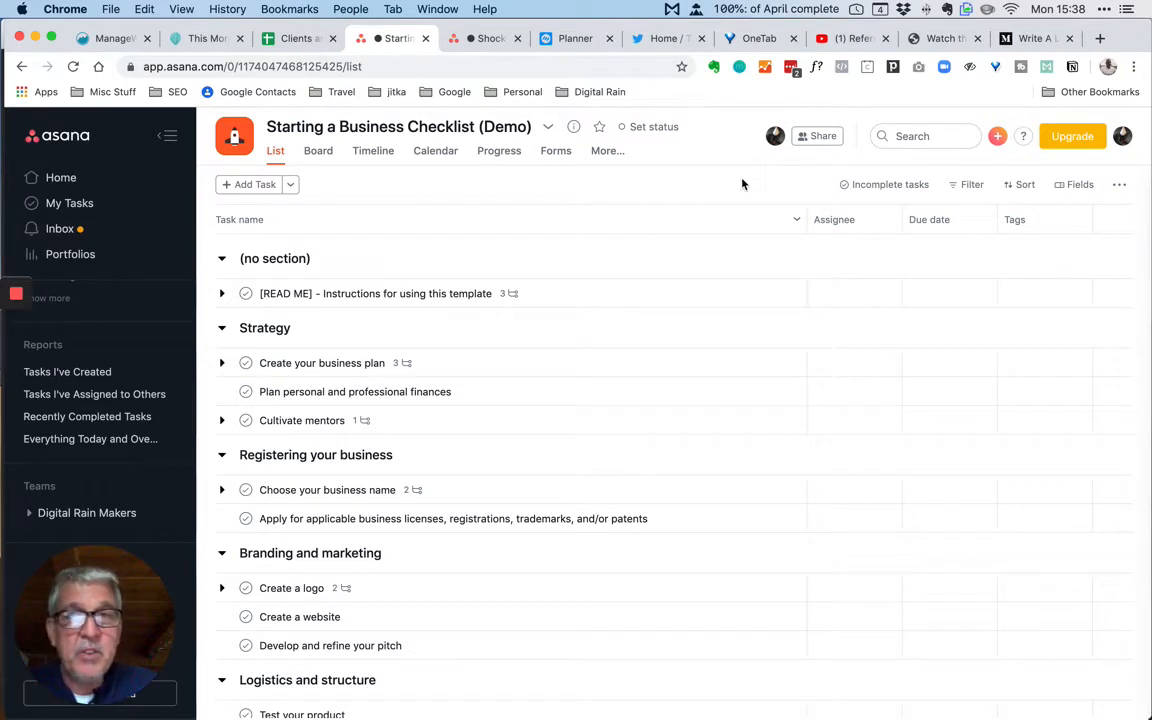
{"action": "mouse_move", "coordinate": [1016, 218]}
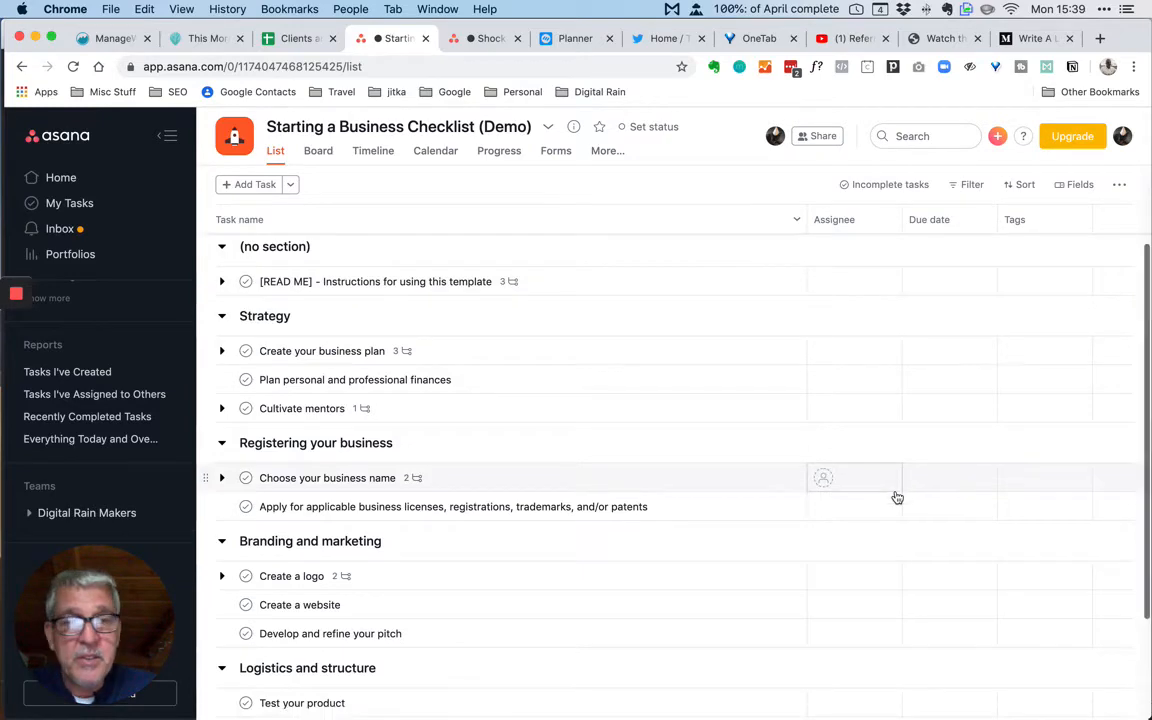
Step: Show the details pane for 'Plan personal and professional finances'
{"action": "scroll", "scroll_direction": "down", "scroll_amount": 3}
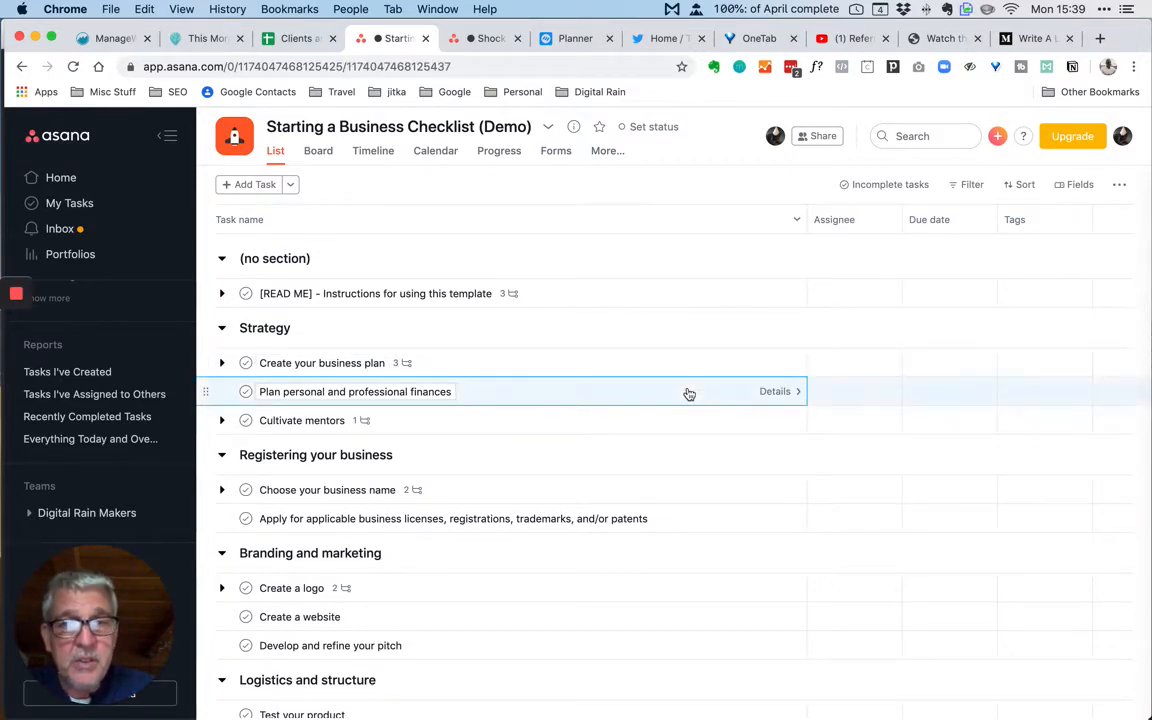
{"action": "left_click", "coordinate": [776, 390]}
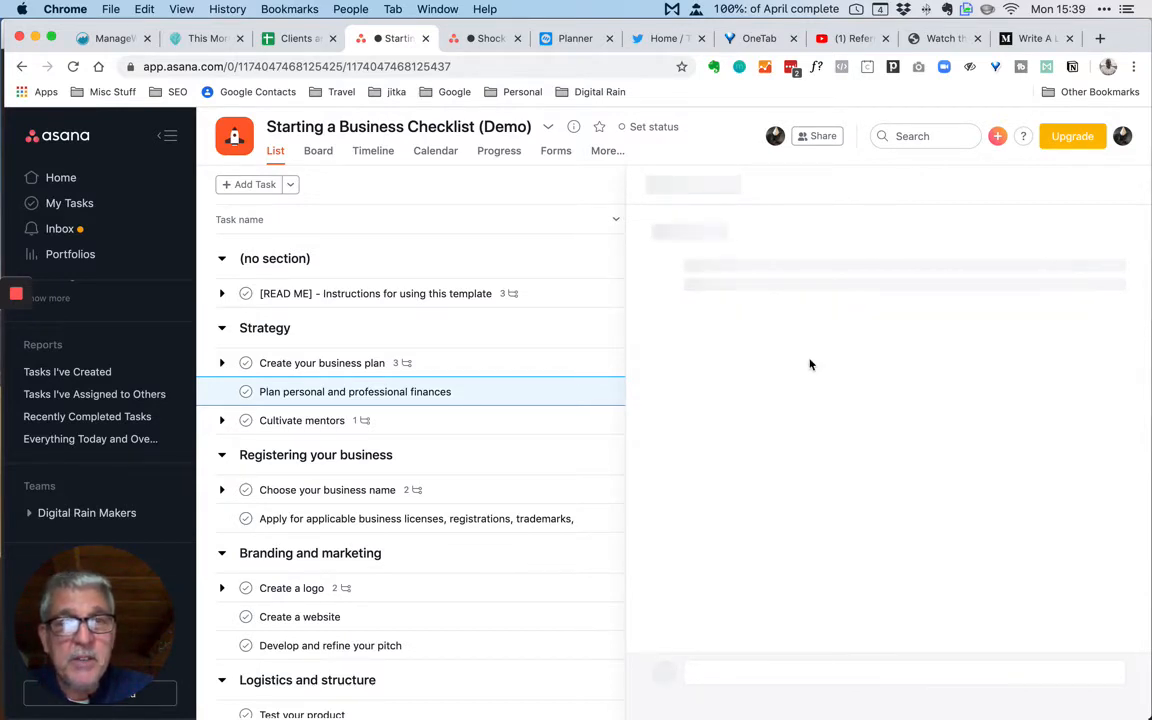
{"action": "left_click", "coordinate": [356, 390]}
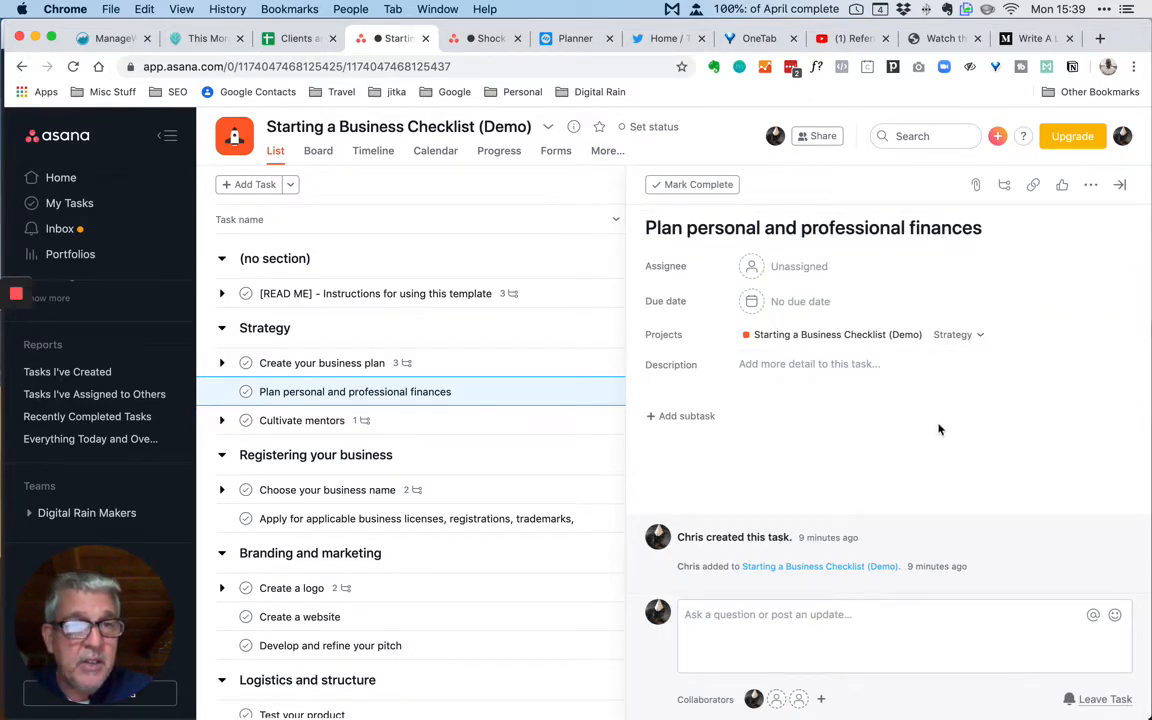
{"action": "mouse_move", "coordinate": [688, 416]}
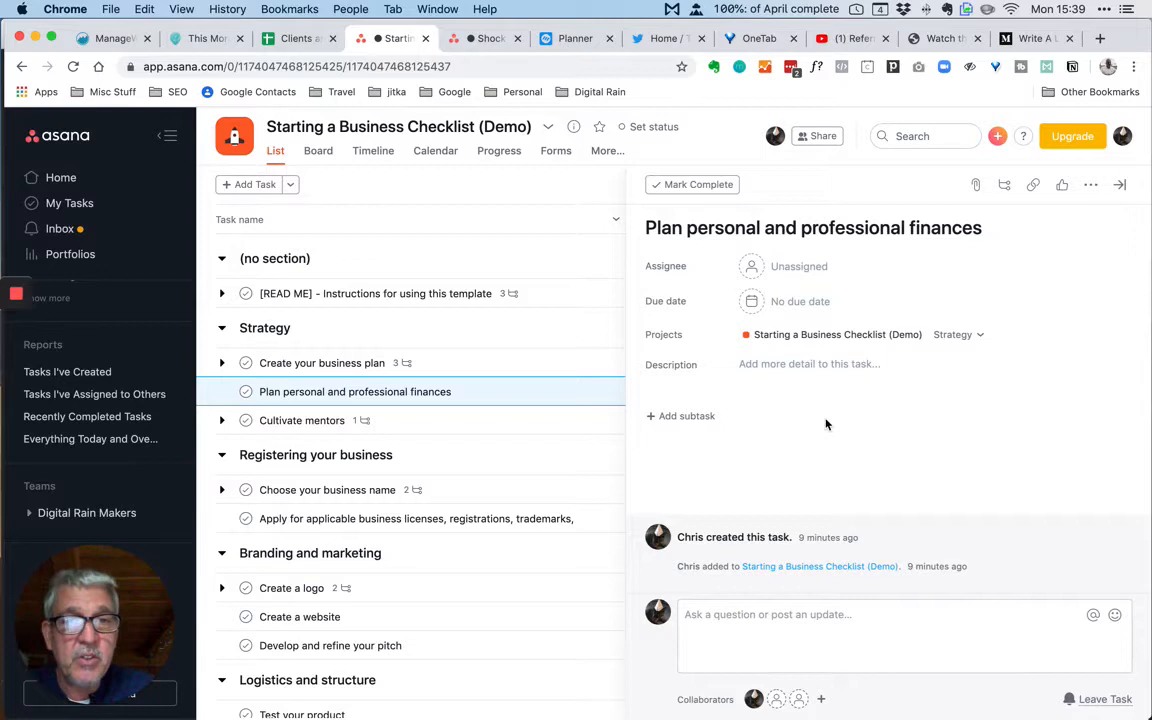
{"action": "mouse_move", "coordinate": [896, 416]}
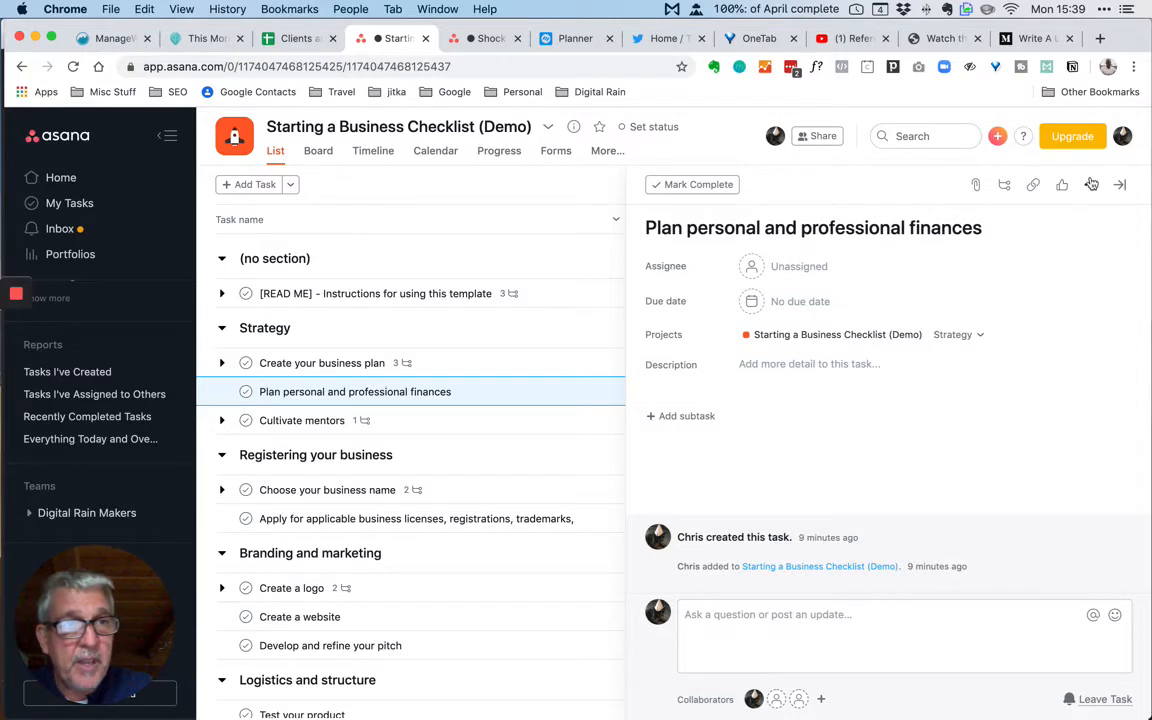
Step: Add the Milestone tag to the task via Add tags, then close its details
{"action": "left_click", "coordinate": [1090, 184]}
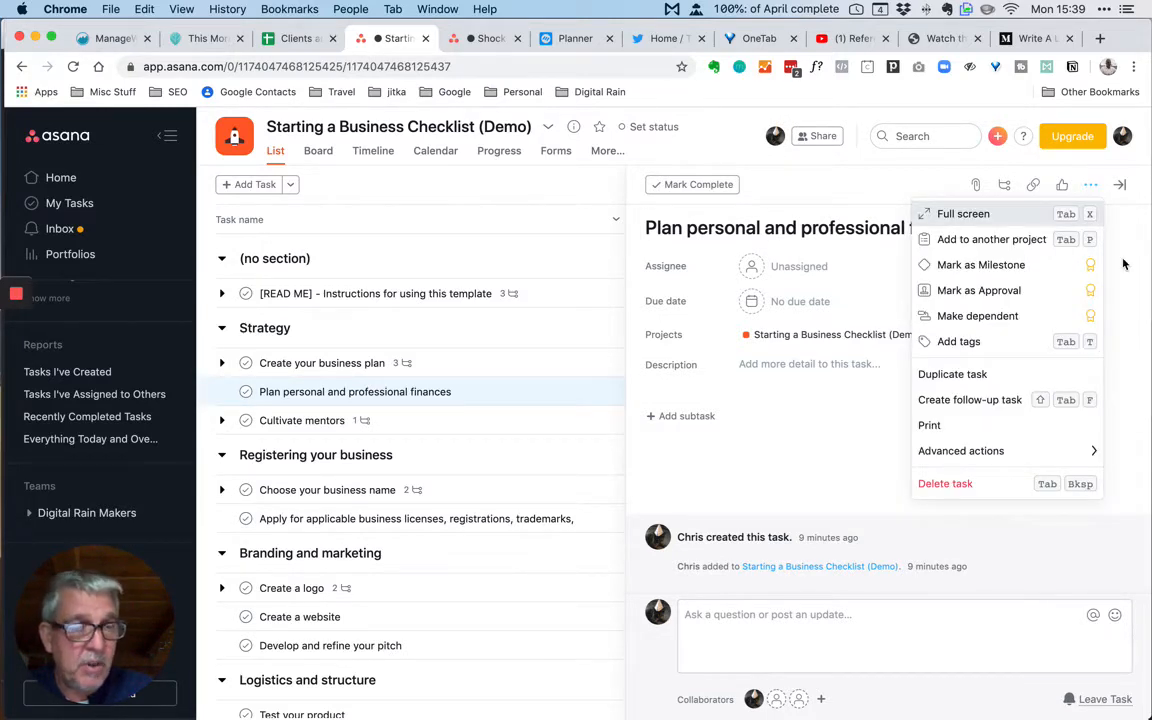
{"action": "mouse_move", "coordinate": [1036, 290]}
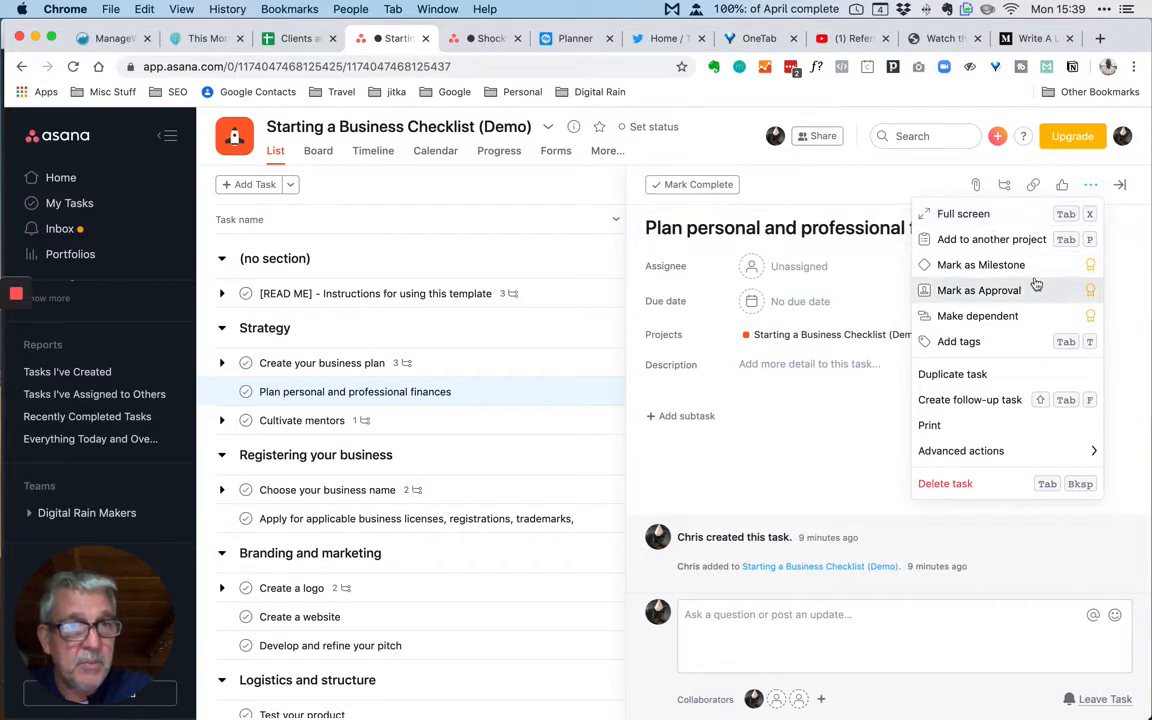
{"action": "mouse_move", "coordinate": [968, 340]}
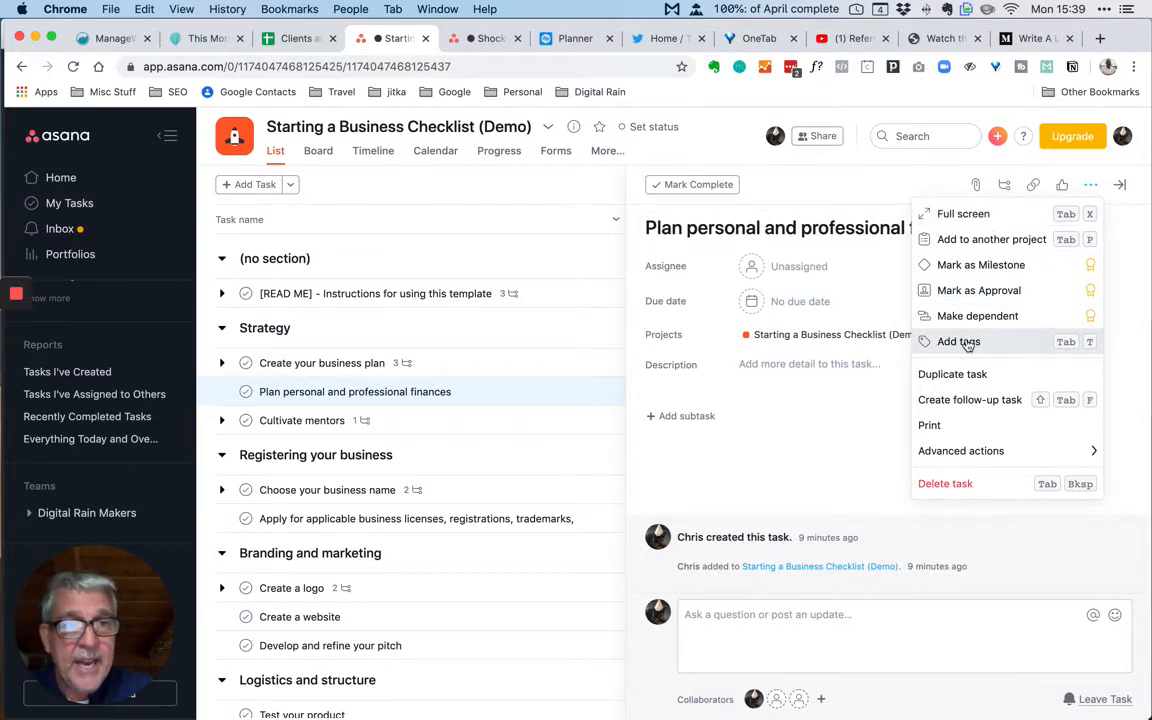
{"action": "left_click", "coordinate": [958, 340]}
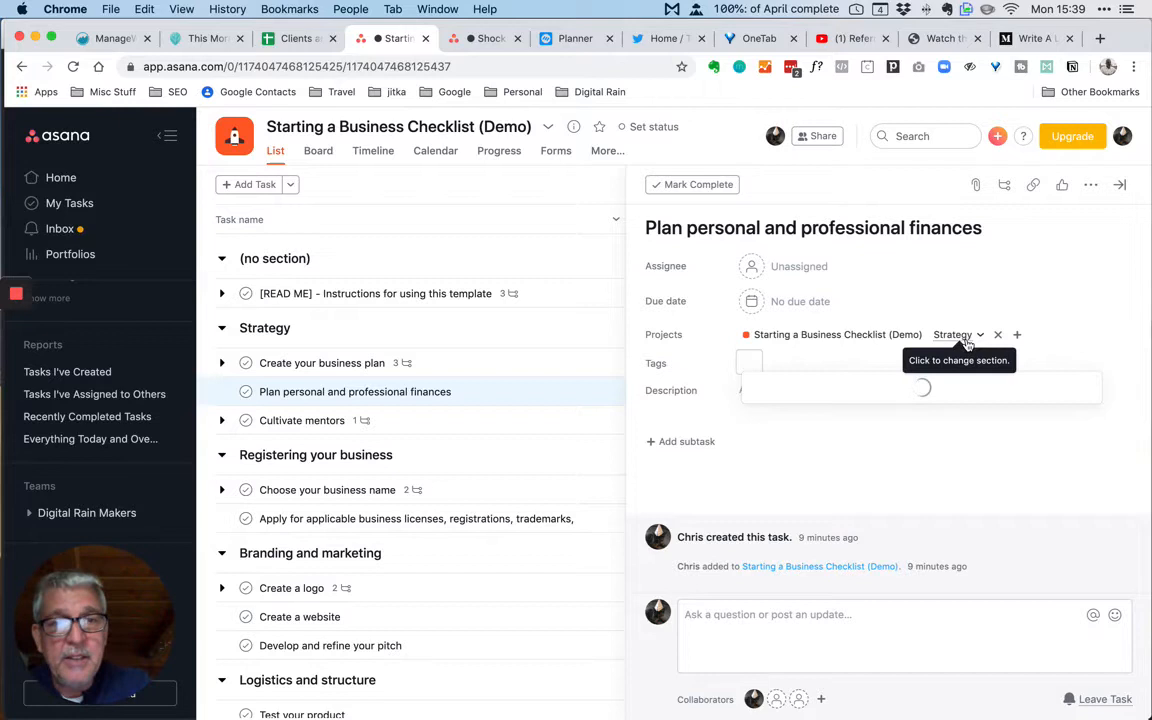
{"action": "left_click", "coordinate": [750, 362]}
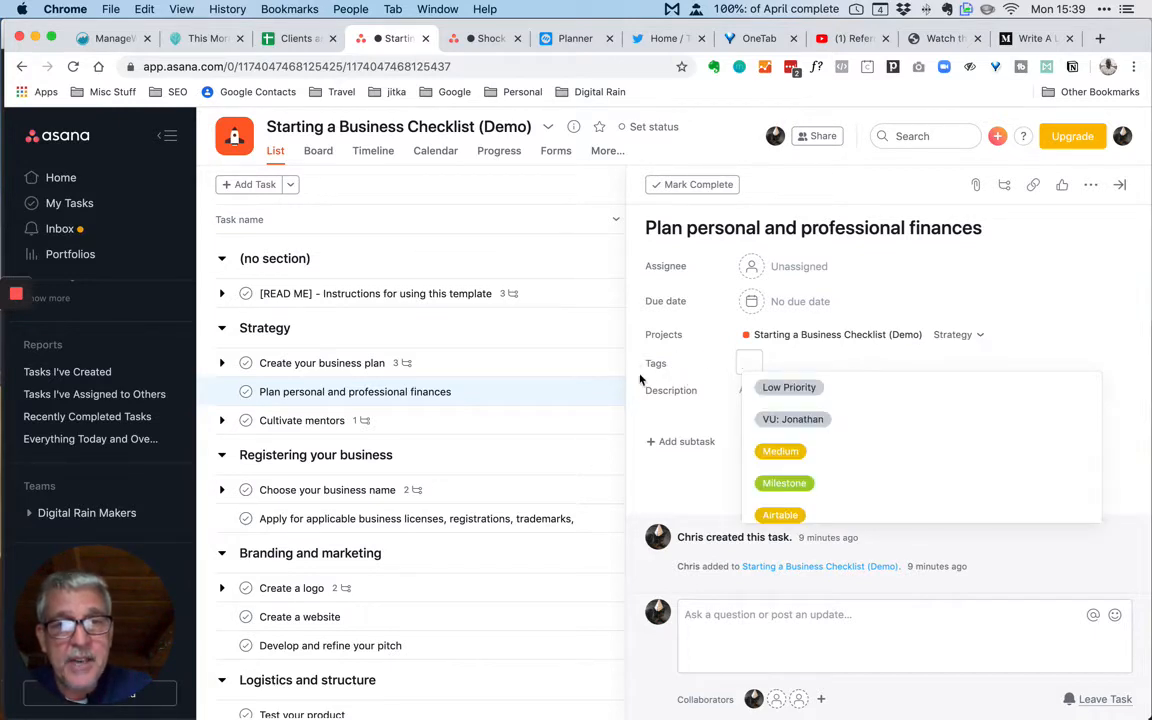
{"action": "mouse_move", "coordinate": [670, 390]}
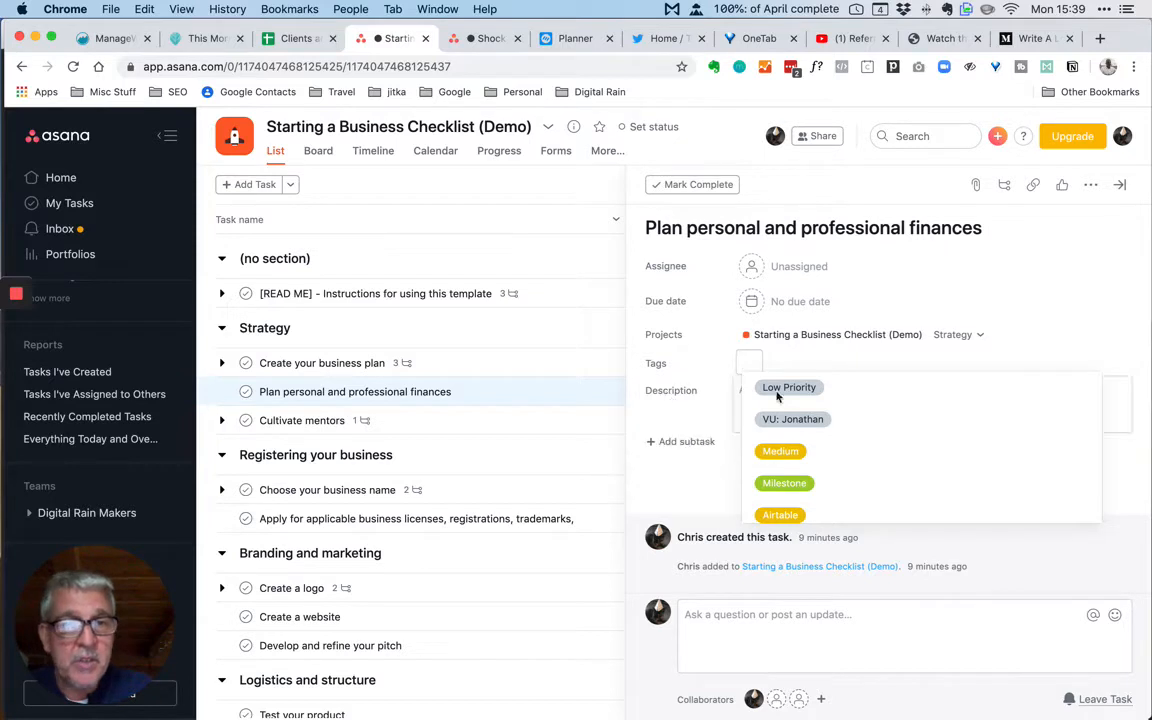
{"action": "scroll", "scroll_direction": "down", "scroll_amount": 3}
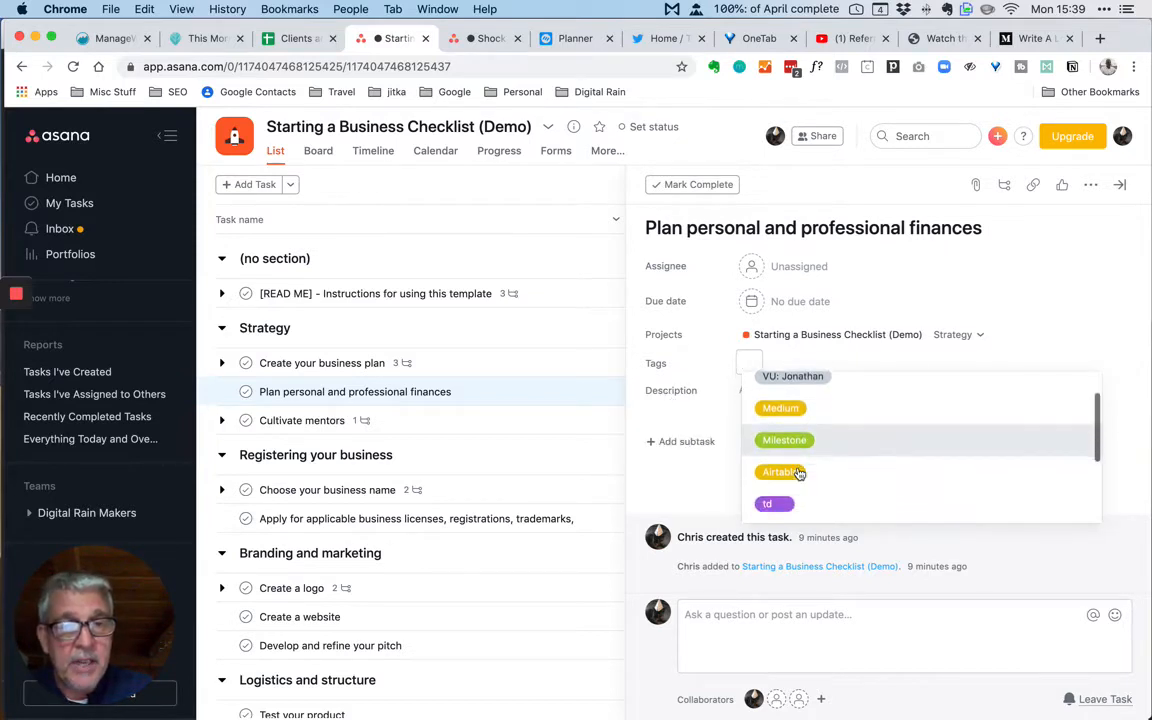
{"action": "scroll", "scroll_direction": "down", "scroll_amount": 3}
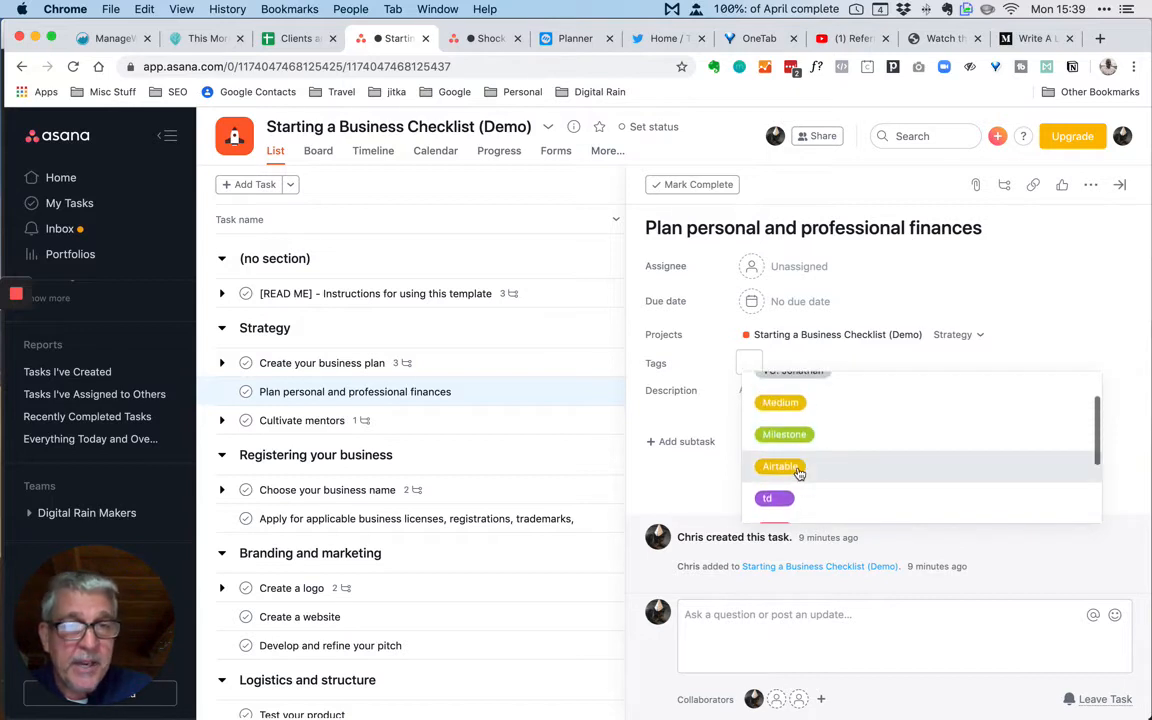
{"action": "left_click", "coordinate": [784, 434]}
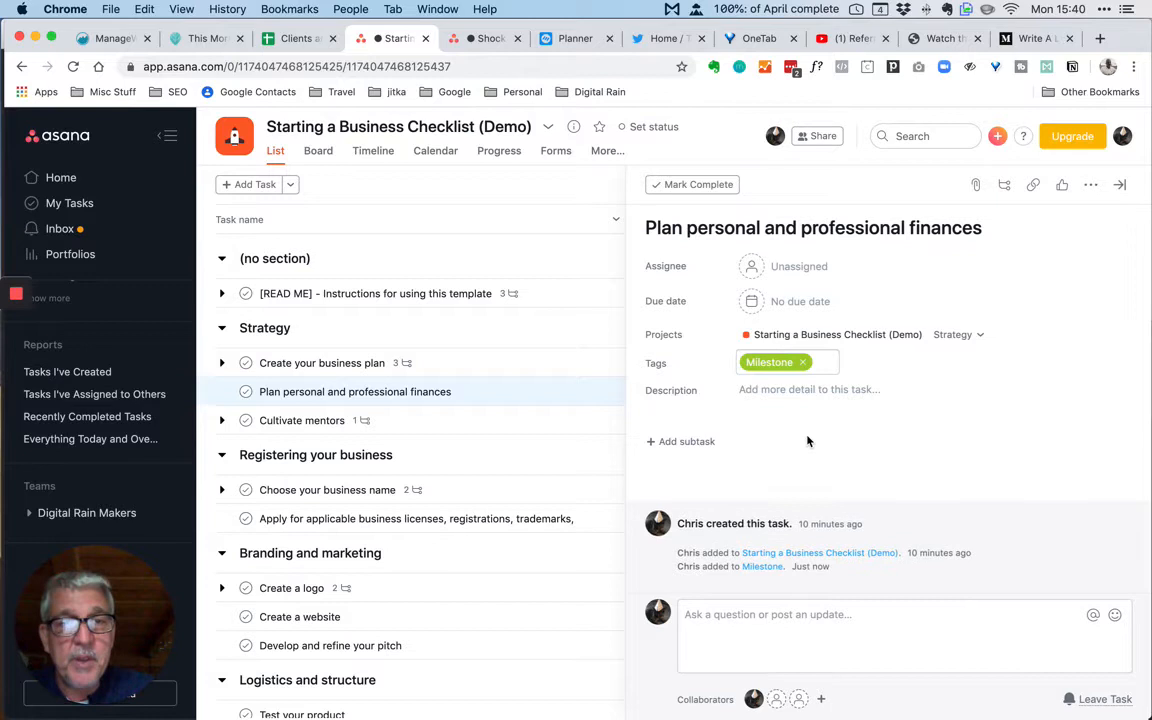
{"action": "left_click", "coordinate": [810, 388]}
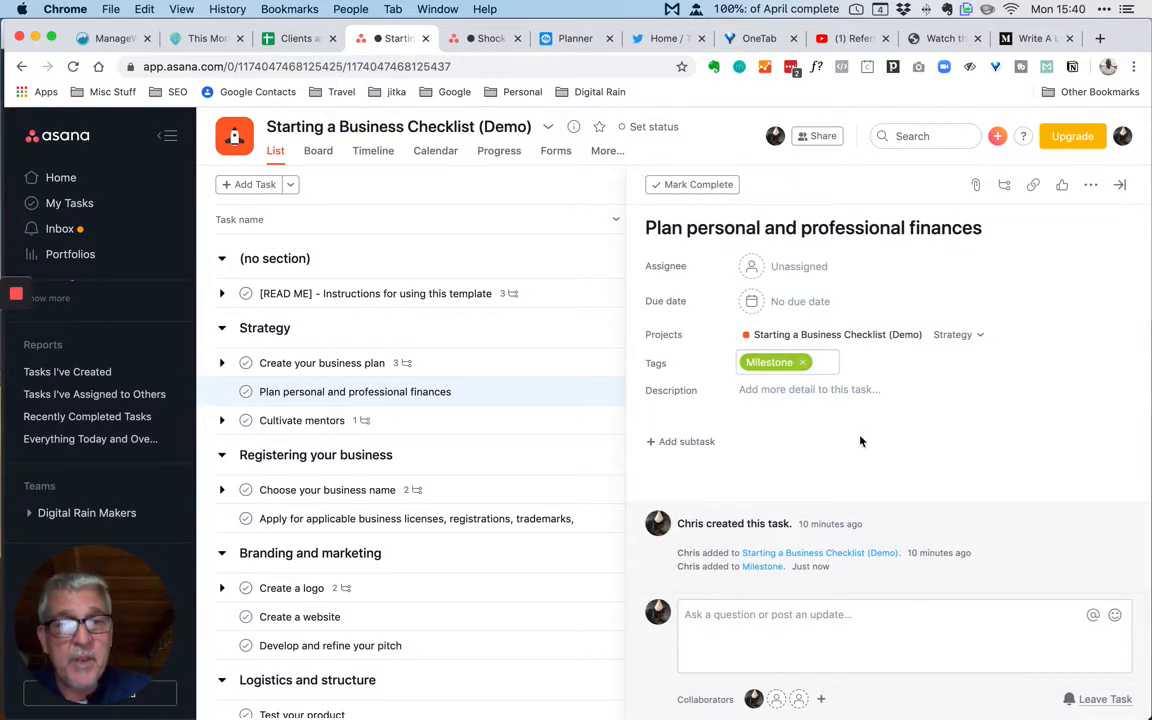
{"action": "left_click", "coordinate": [1120, 184]}
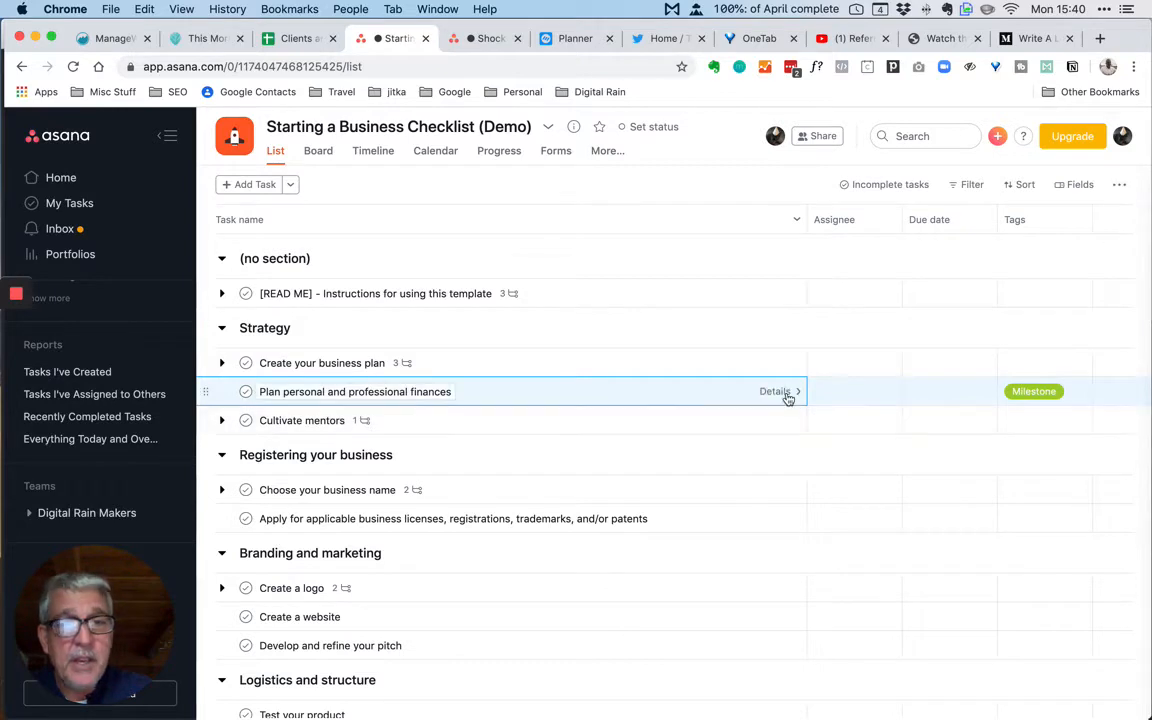
Step: Reopen the task to confirm its Milestone tag, then close the details again
{"action": "left_click", "coordinate": [776, 390]}
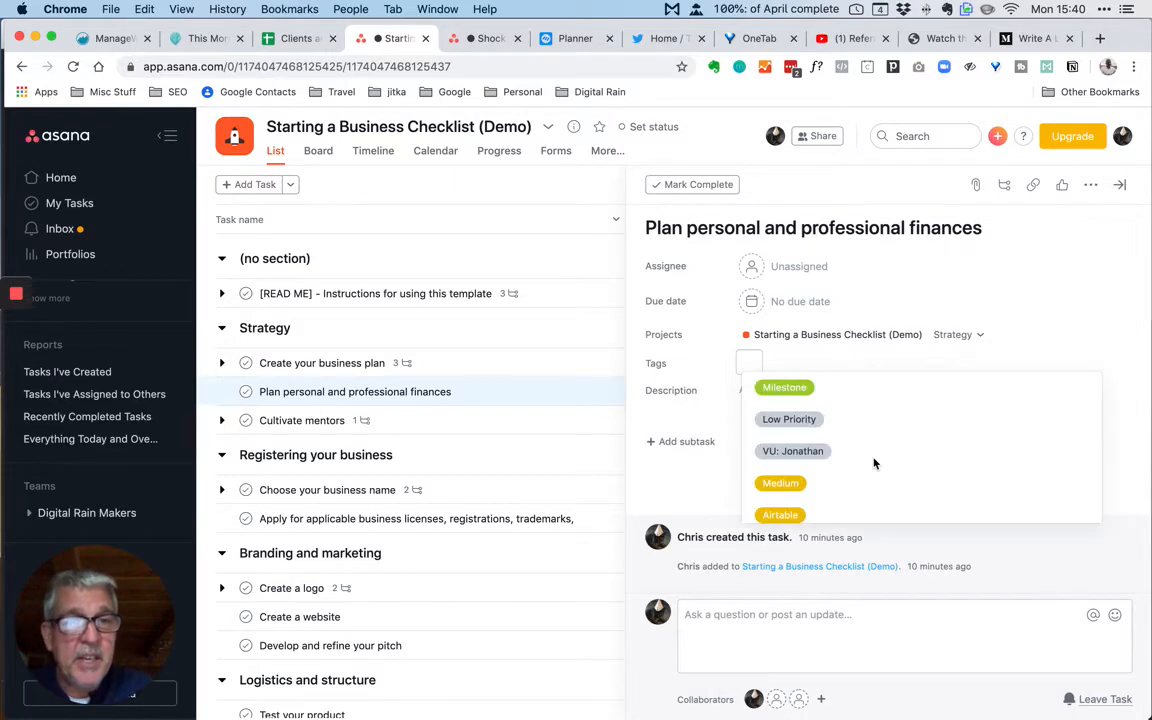
{"action": "mouse_move", "coordinate": [794, 388]}
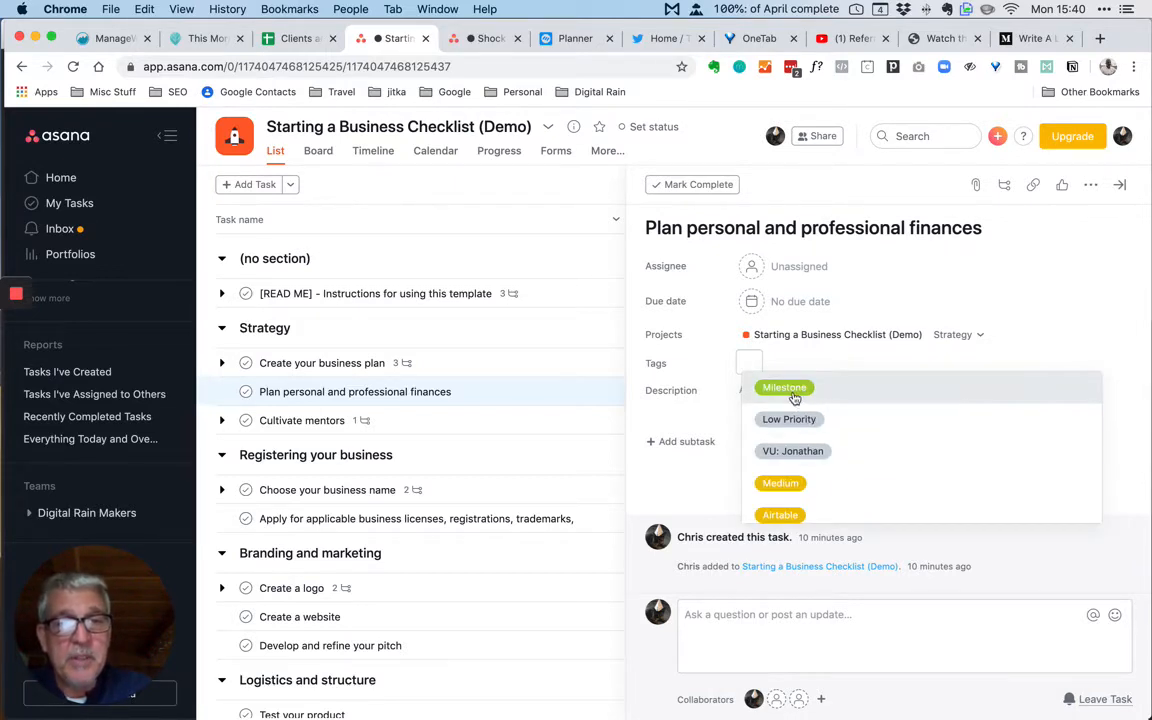
{"action": "left_click", "coordinate": [784, 388]}
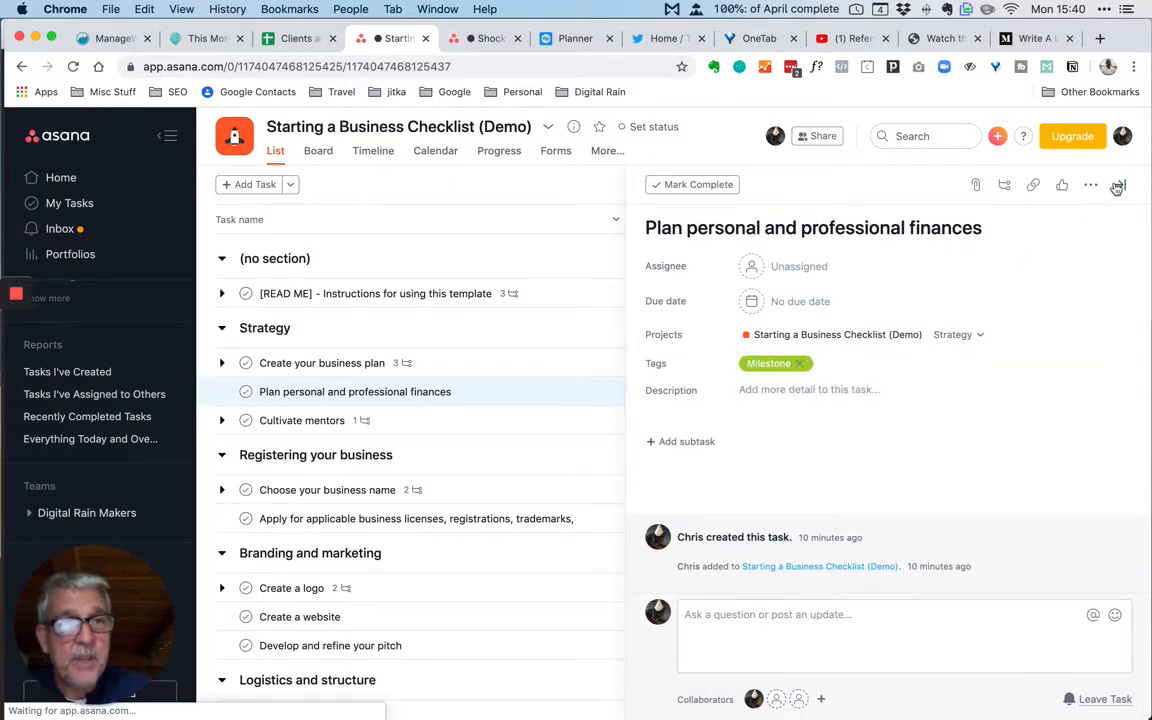
{"action": "left_click", "coordinate": [1118, 184]}
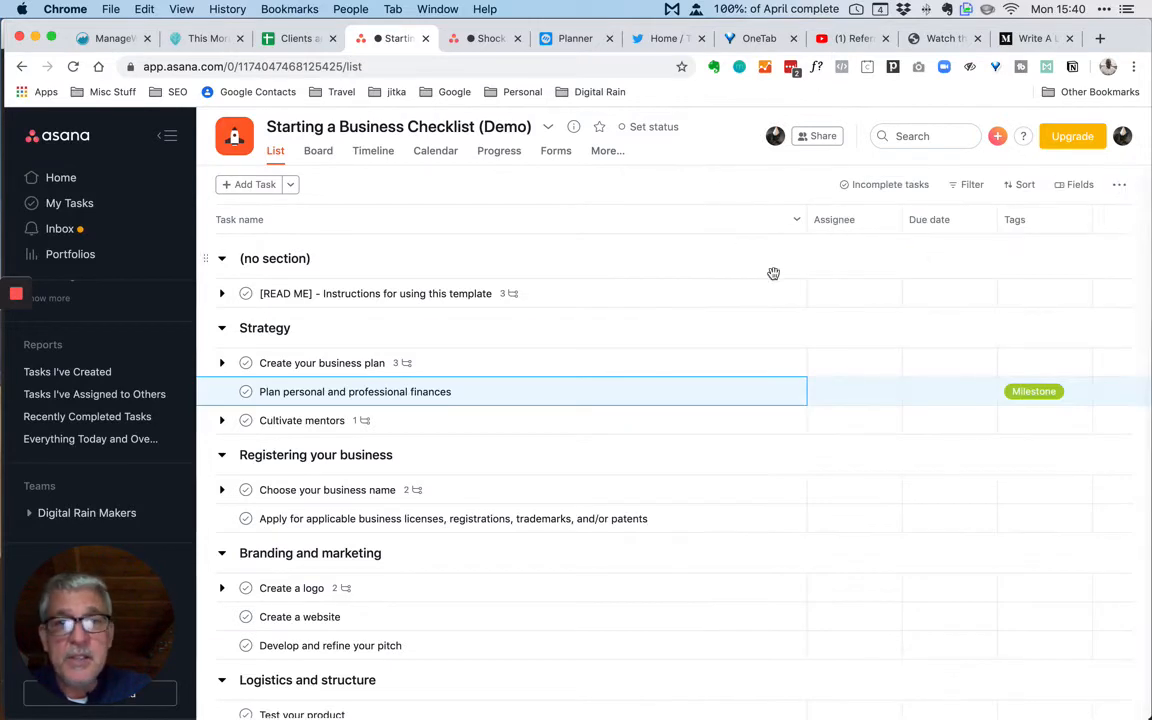
{"action": "mouse_move", "coordinate": [824, 488]}
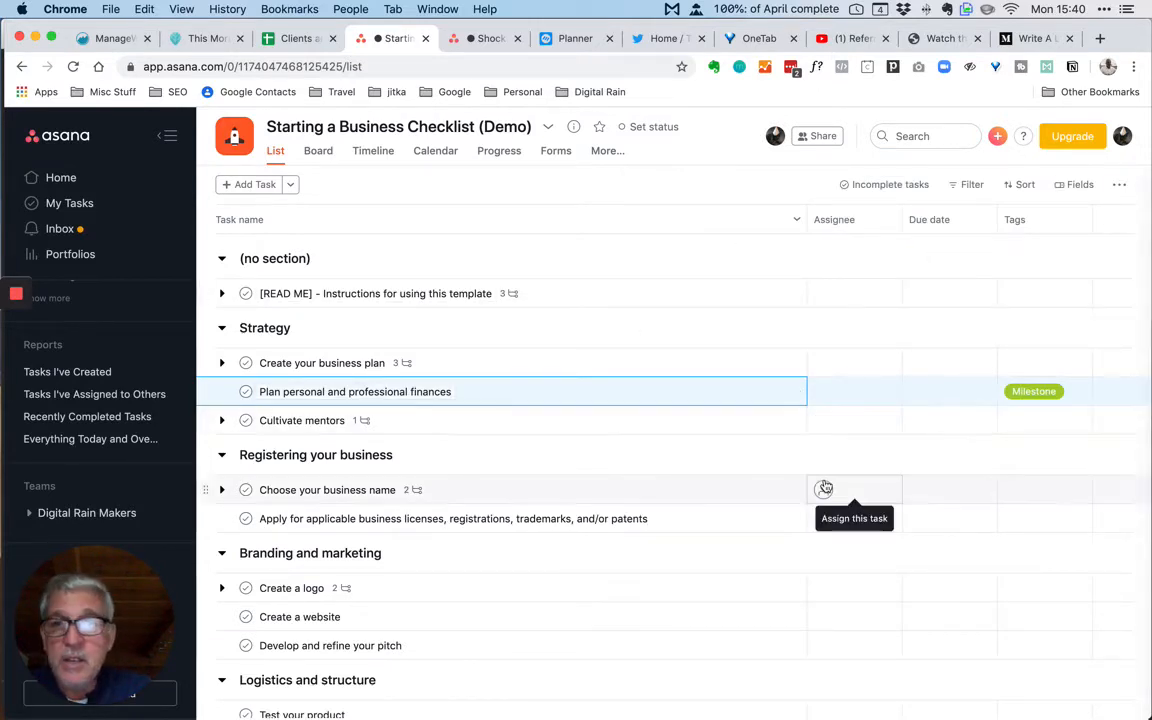
{"action": "mouse_move", "coordinate": [1004, 440]}
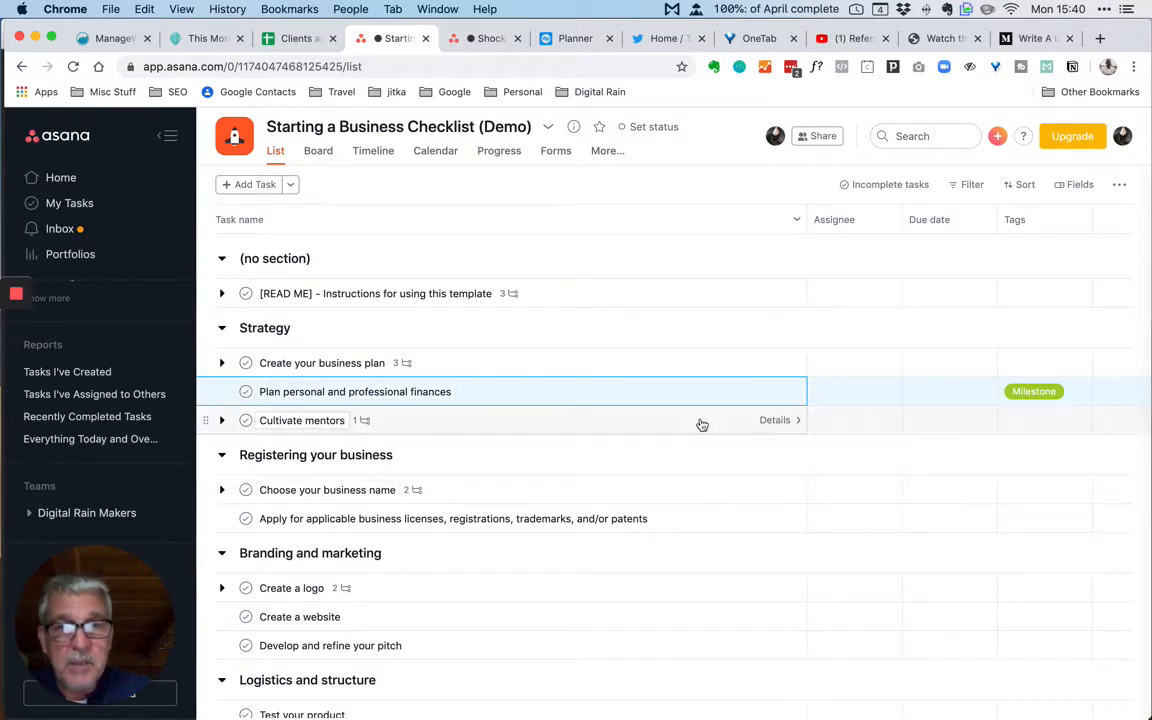
Step: Give Cultivate mentors the Low Priority tag and close its details
{"action": "left_click", "coordinate": [356, 390]}
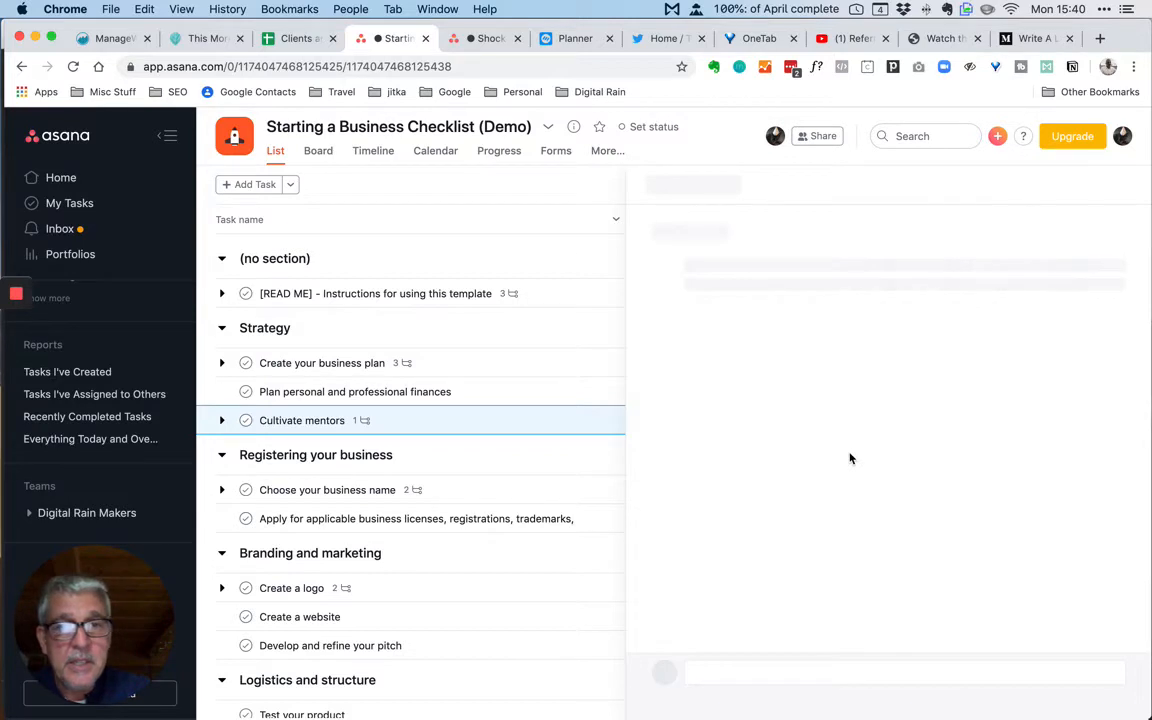
{"action": "left_click", "coordinate": [302, 420]}
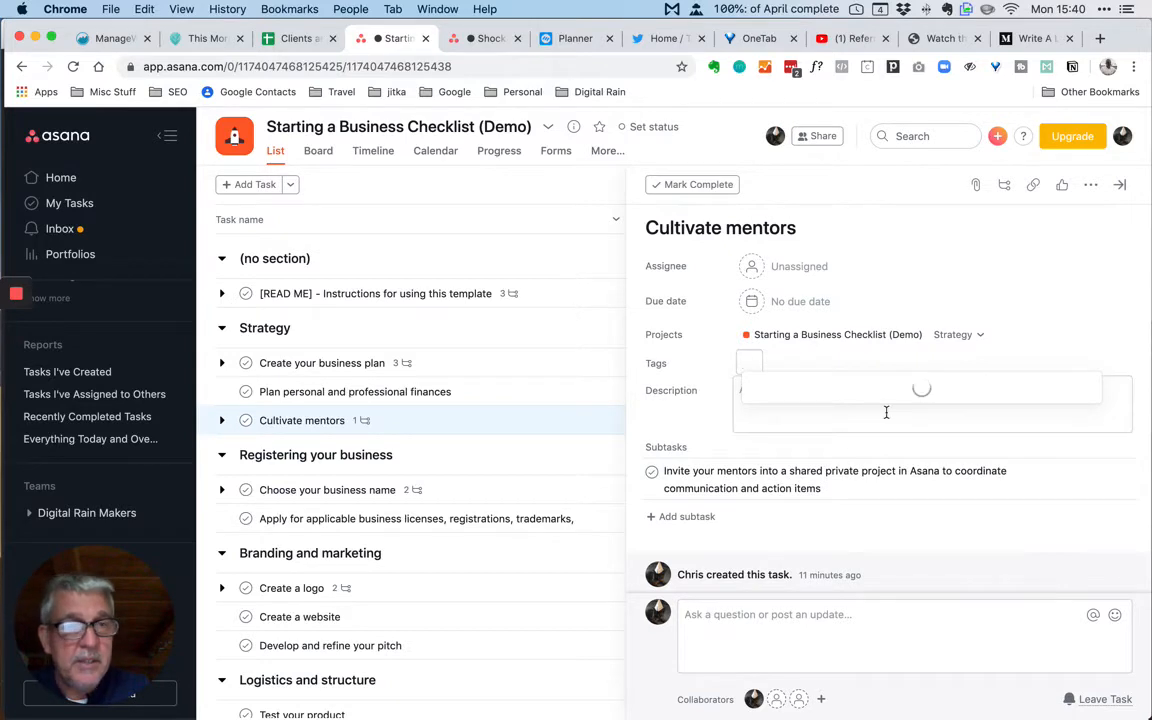
{"action": "left_click", "coordinate": [774, 362]}
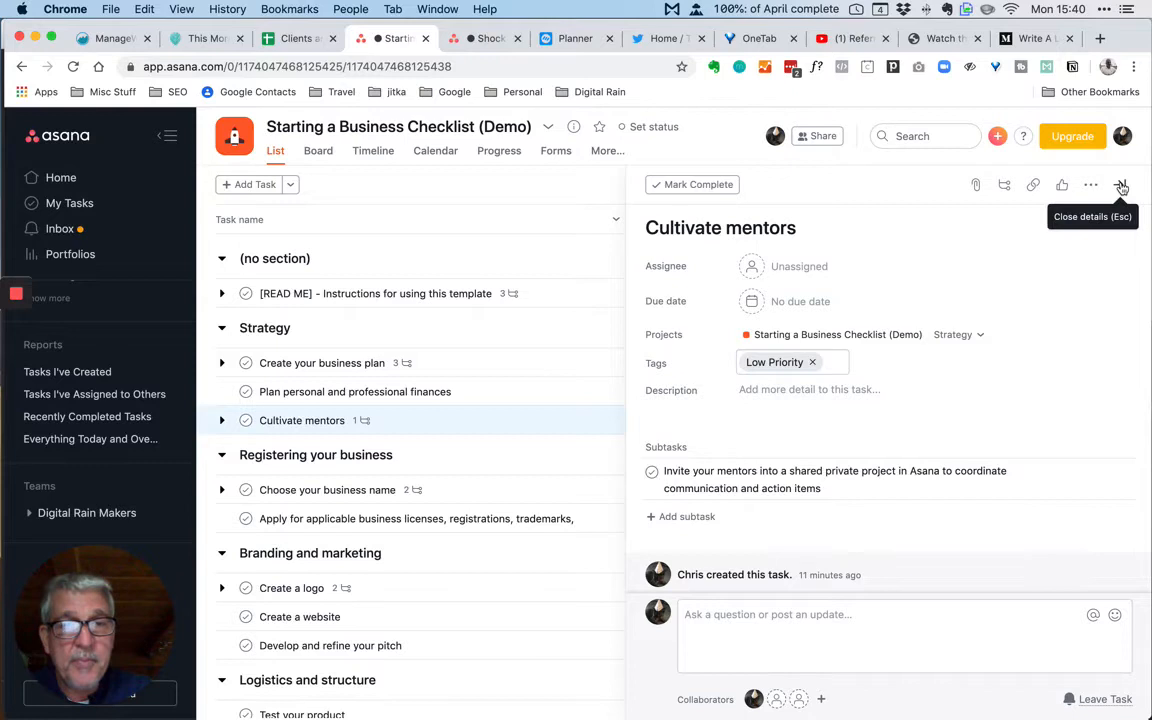
{"action": "left_click", "coordinate": [1120, 184]}
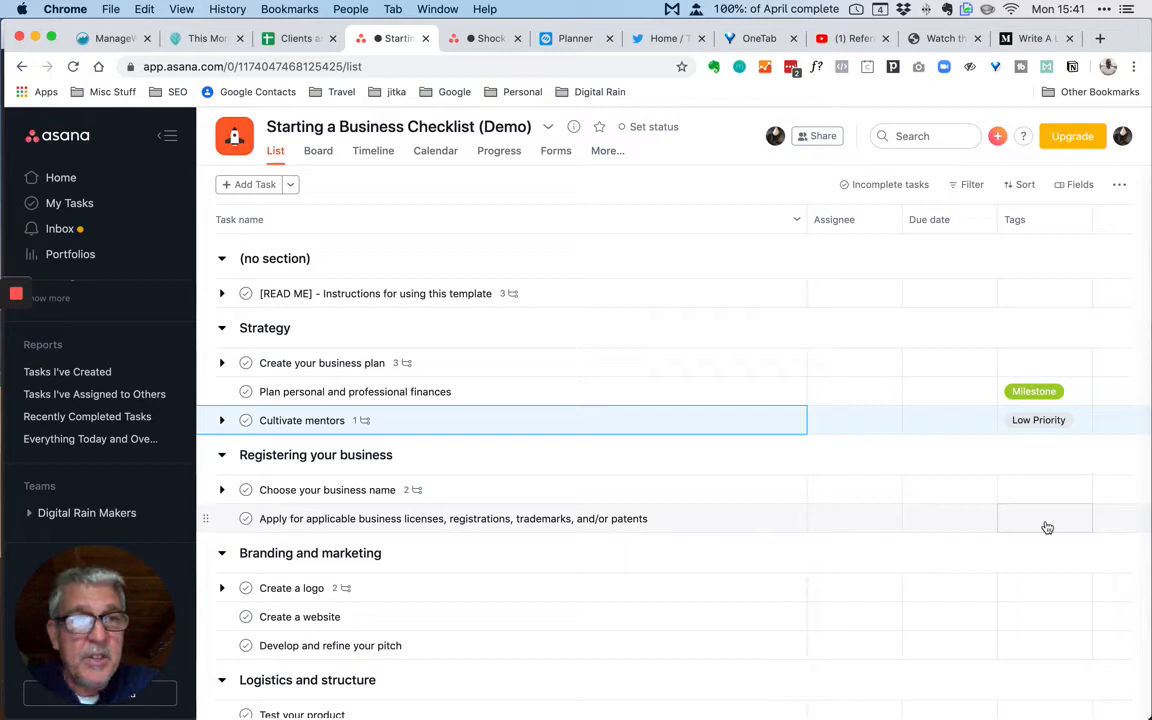
{"action": "mouse_move", "coordinate": [1036, 390]}
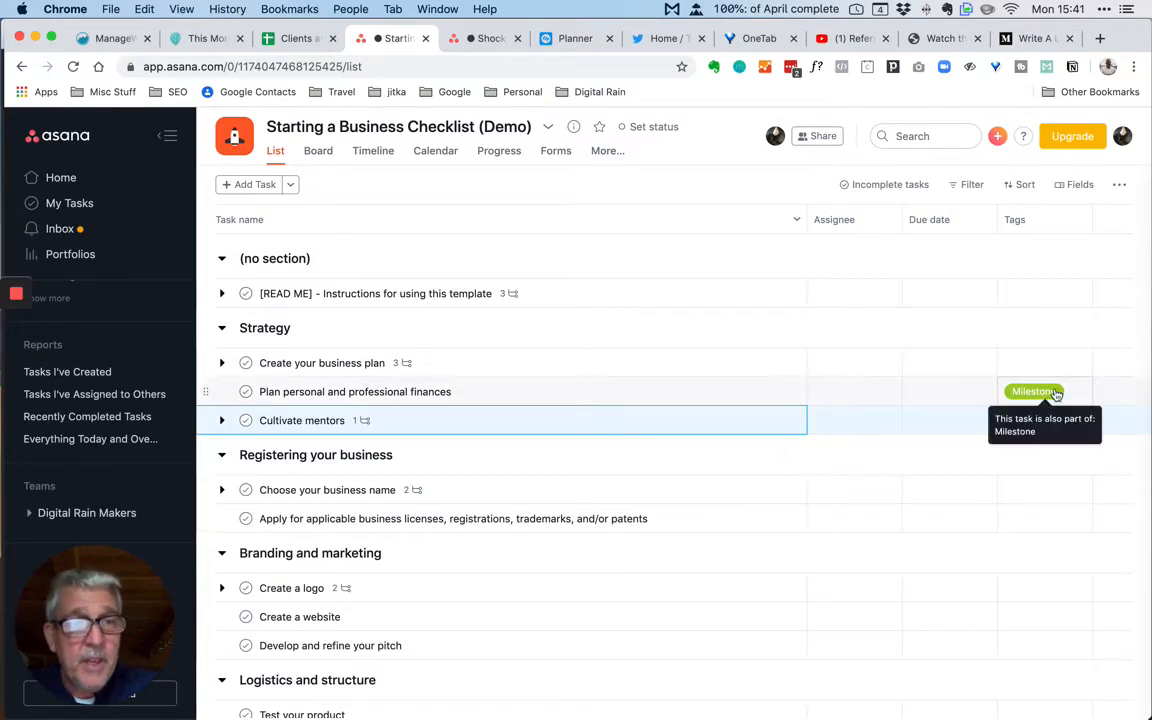
Step: Reopen 'Plan personal and professional finances' and check its more-actions menu
{"action": "left_click", "coordinate": [354, 390]}
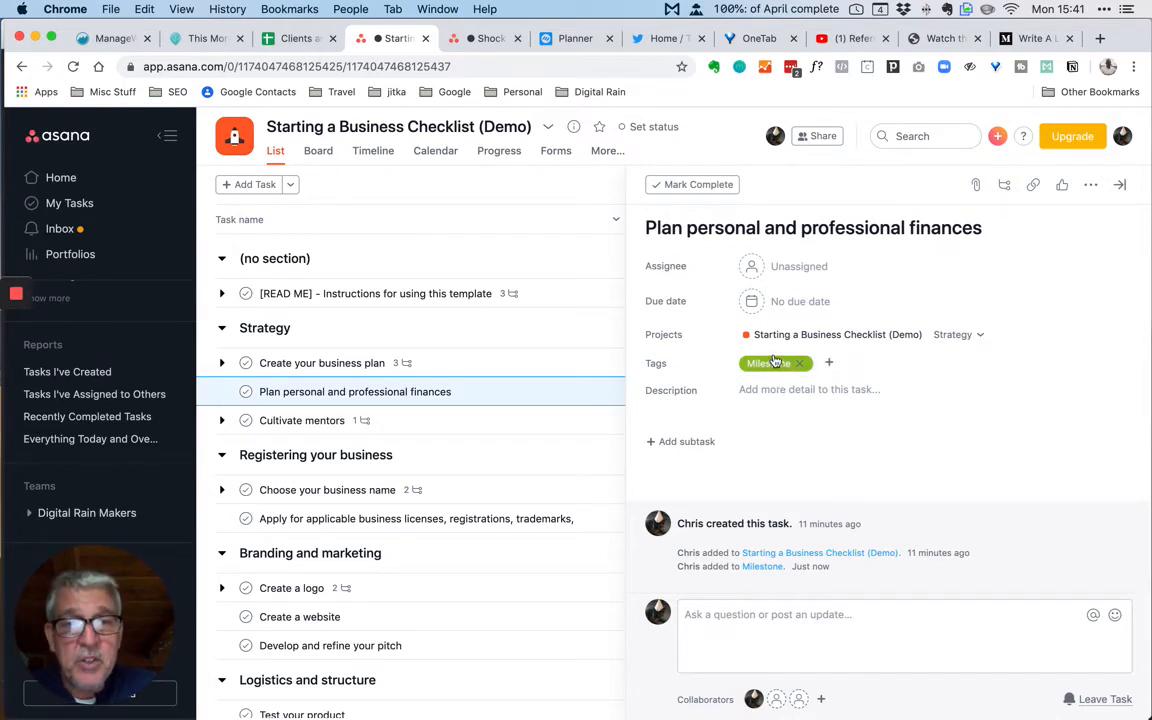
{"action": "mouse_move", "coordinate": [768, 364]}
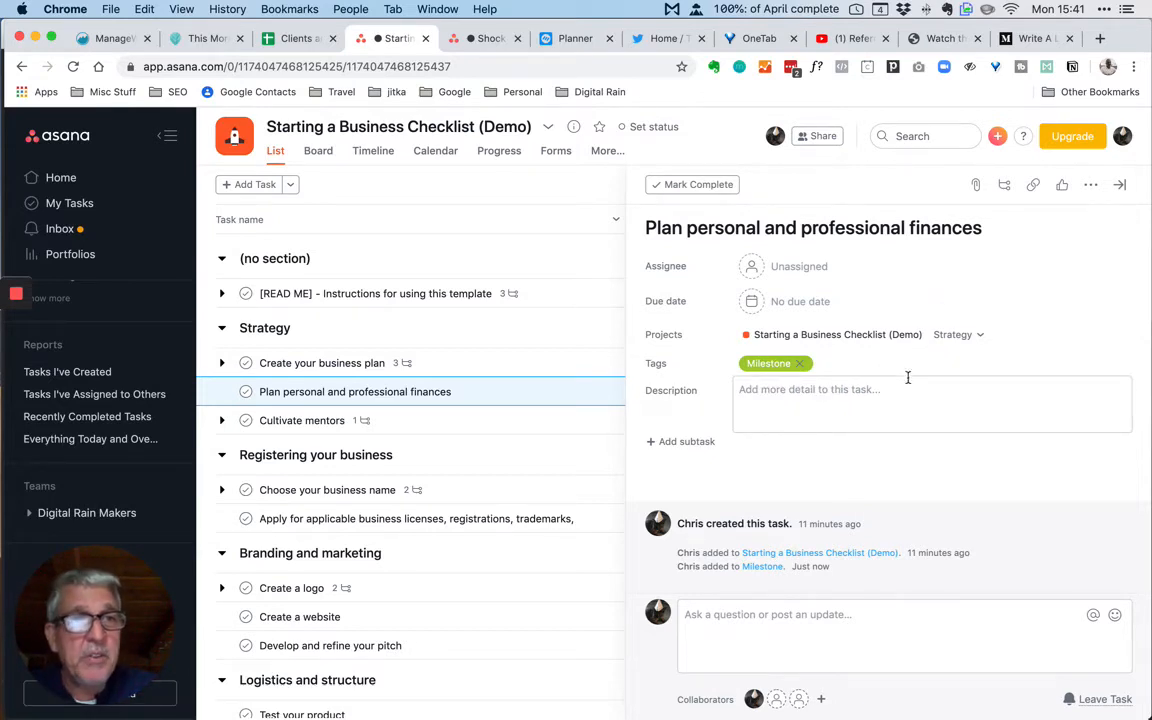
{"action": "left_click", "coordinate": [1090, 184]}
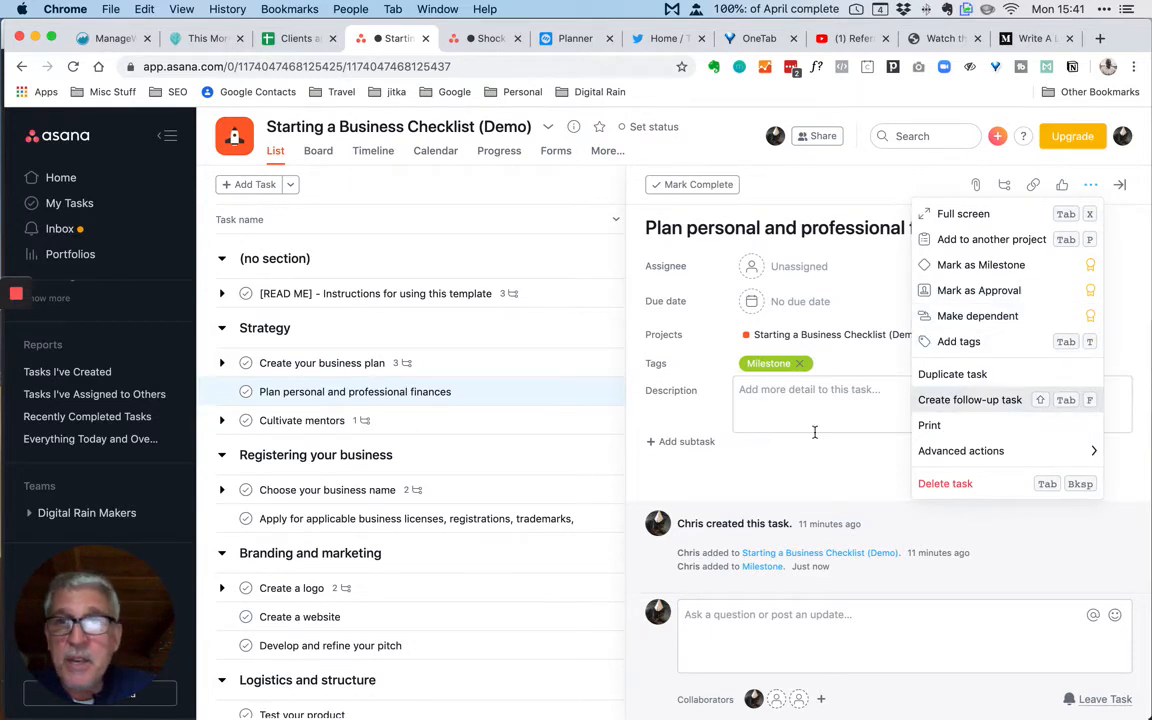
{"action": "mouse_move", "coordinate": [770, 364]}
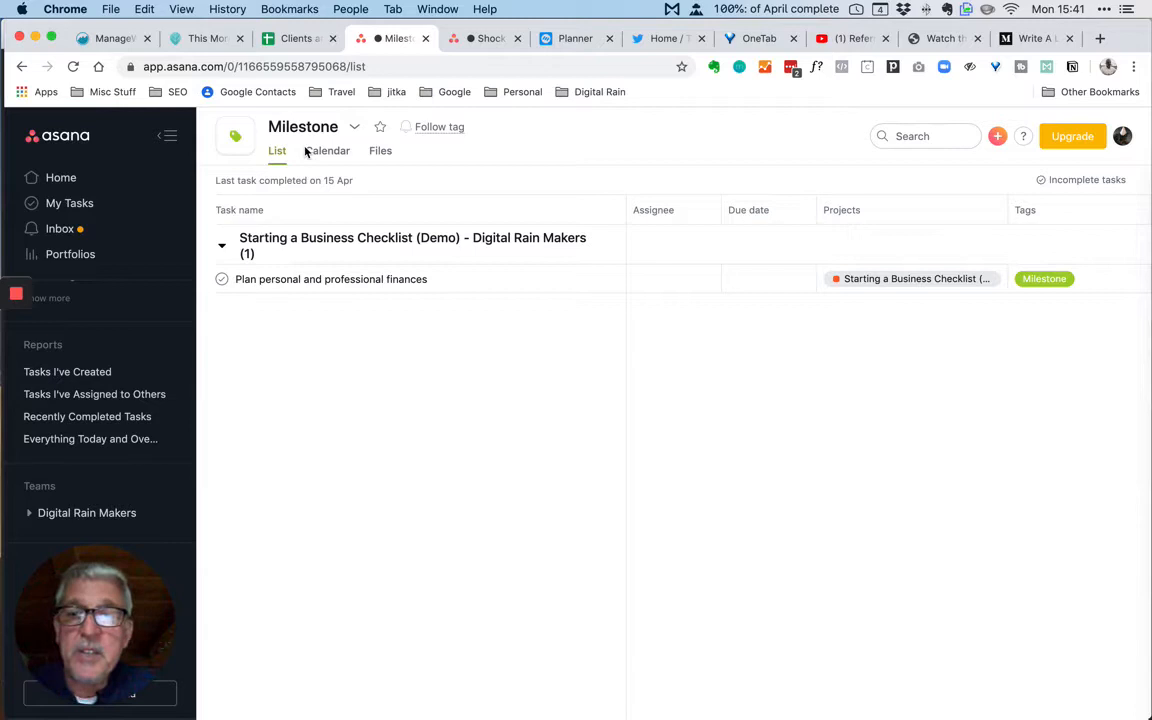
{"action": "mouse_move", "coordinate": [490, 170]}
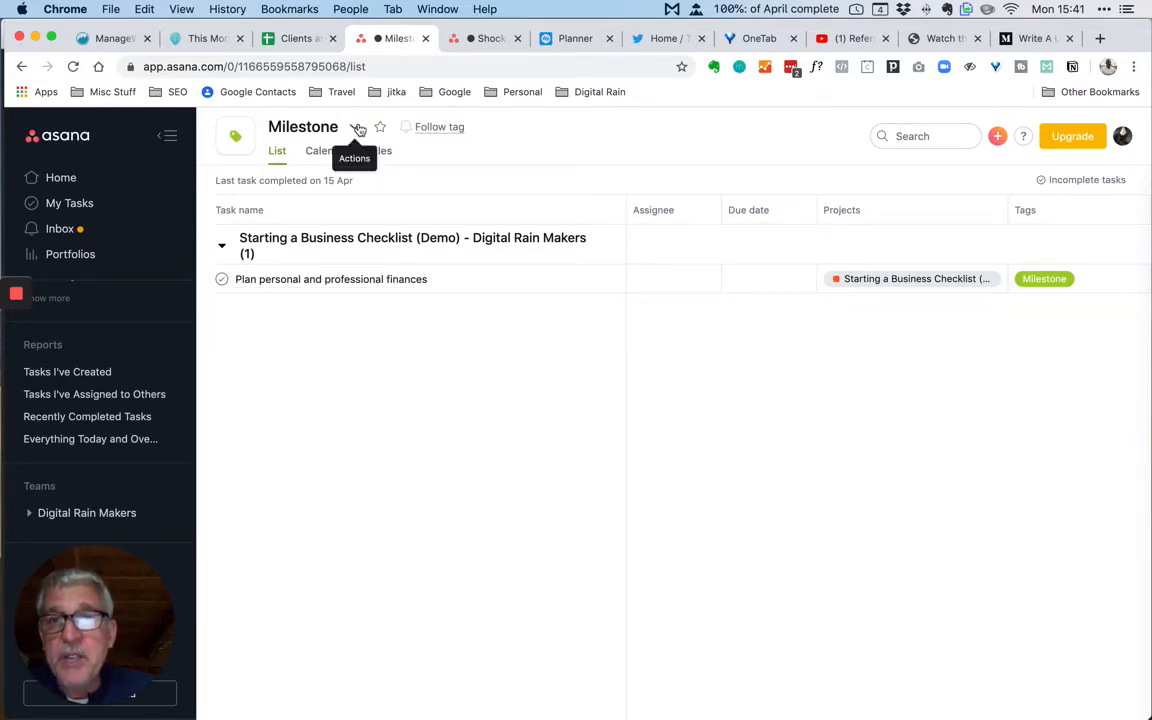
Step: Rename the Milestone tag to 'Financial Milestone' and update it
{"action": "left_click", "coordinate": [358, 130]}
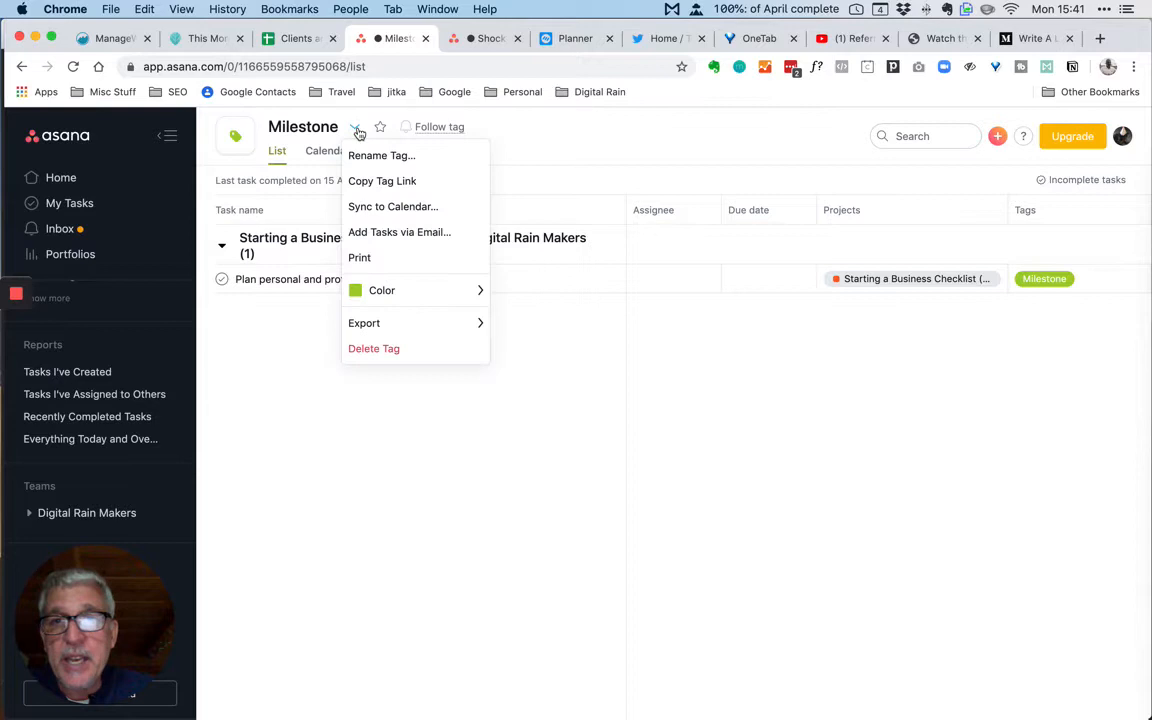
{"action": "mouse_move", "coordinate": [376, 160]}
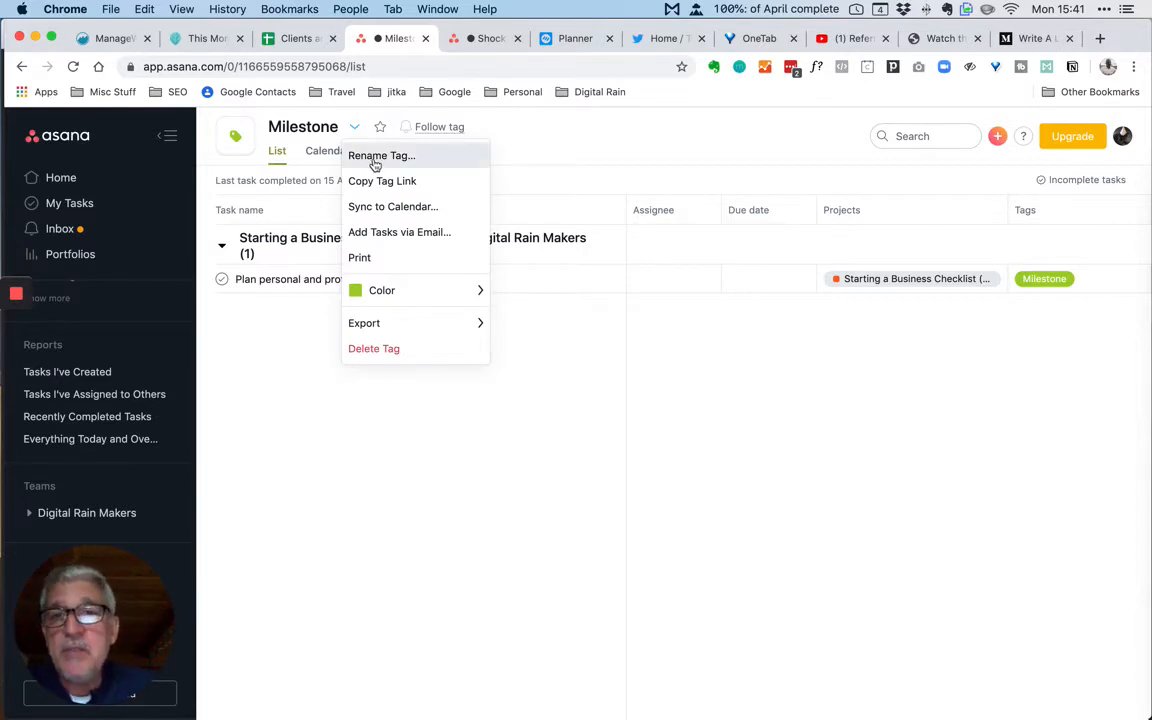
{"action": "left_click", "coordinate": [380, 156]}
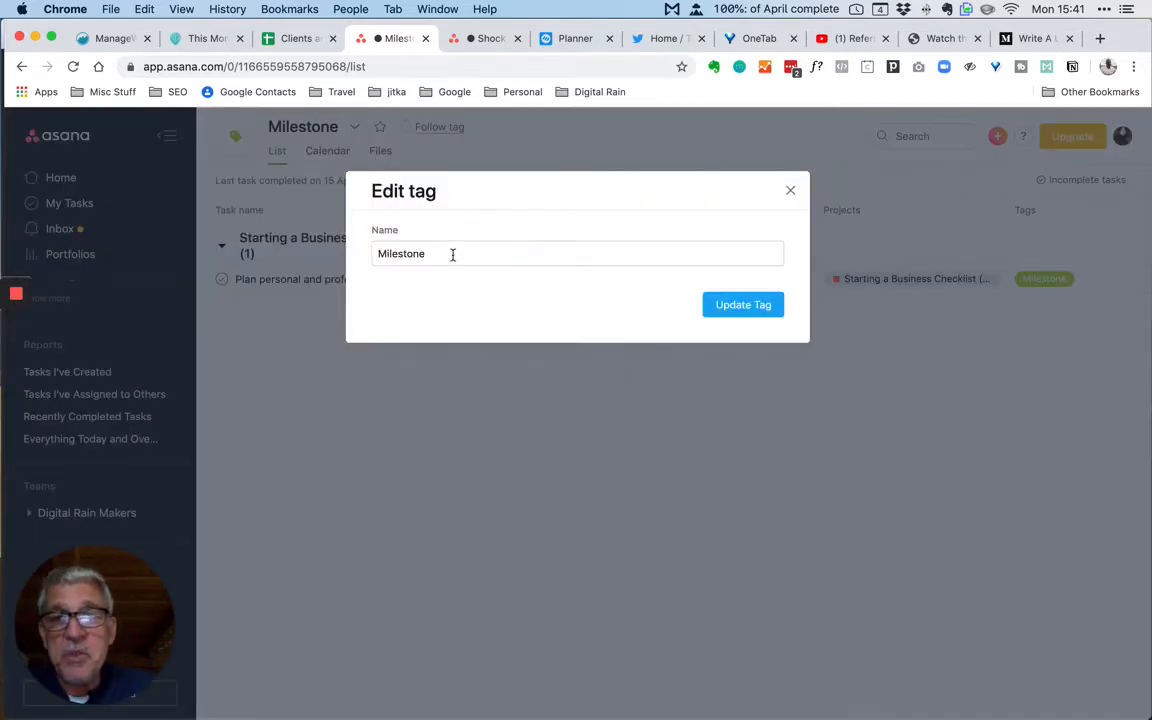
{"action": "type", "text": "Financial"}
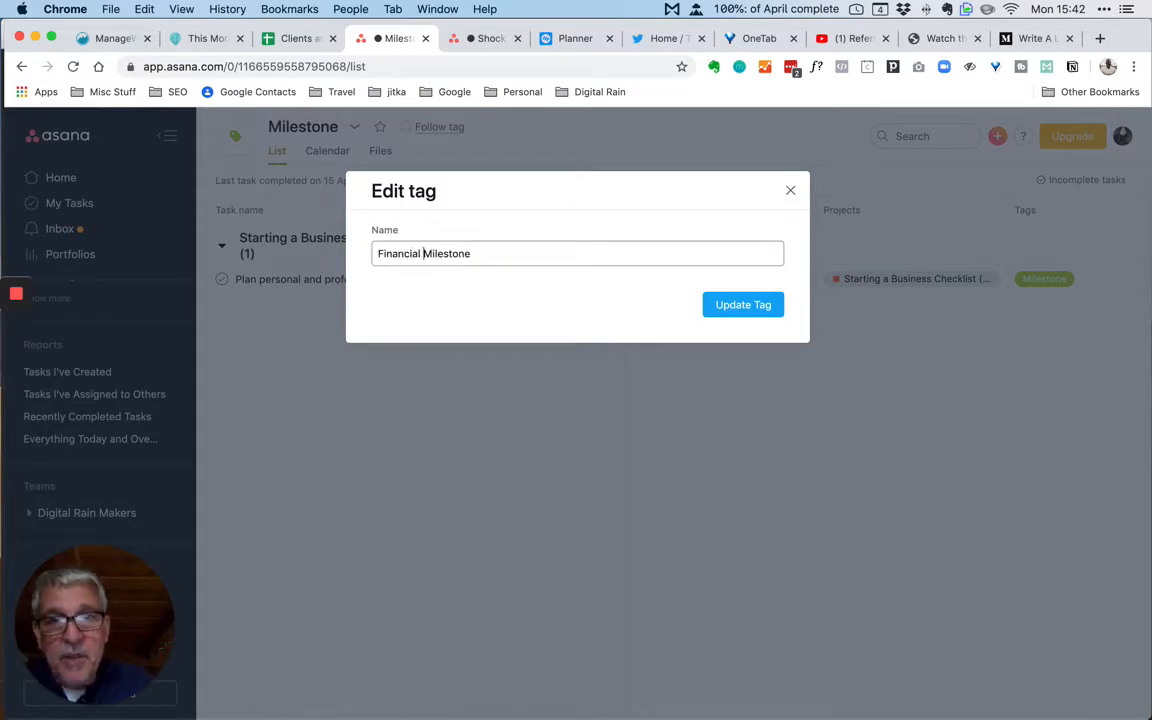
{"action": "left_click", "coordinate": [744, 304]}
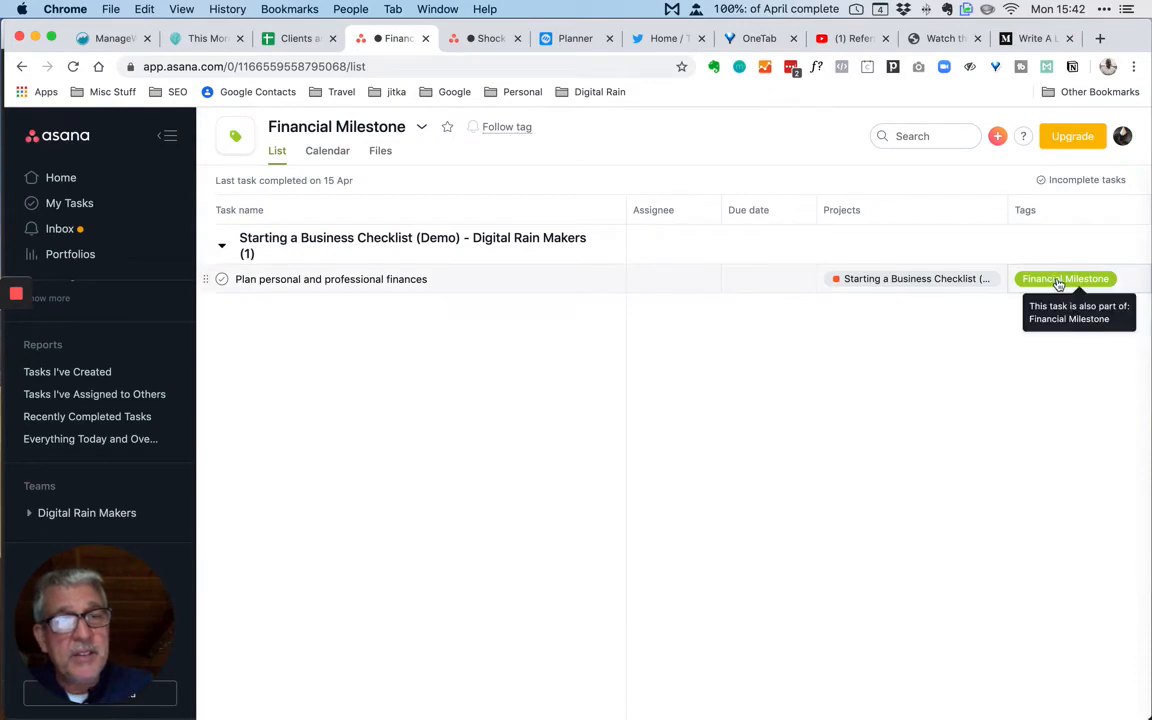
{"action": "mouse_move", "coordinate": [1052, 288]}
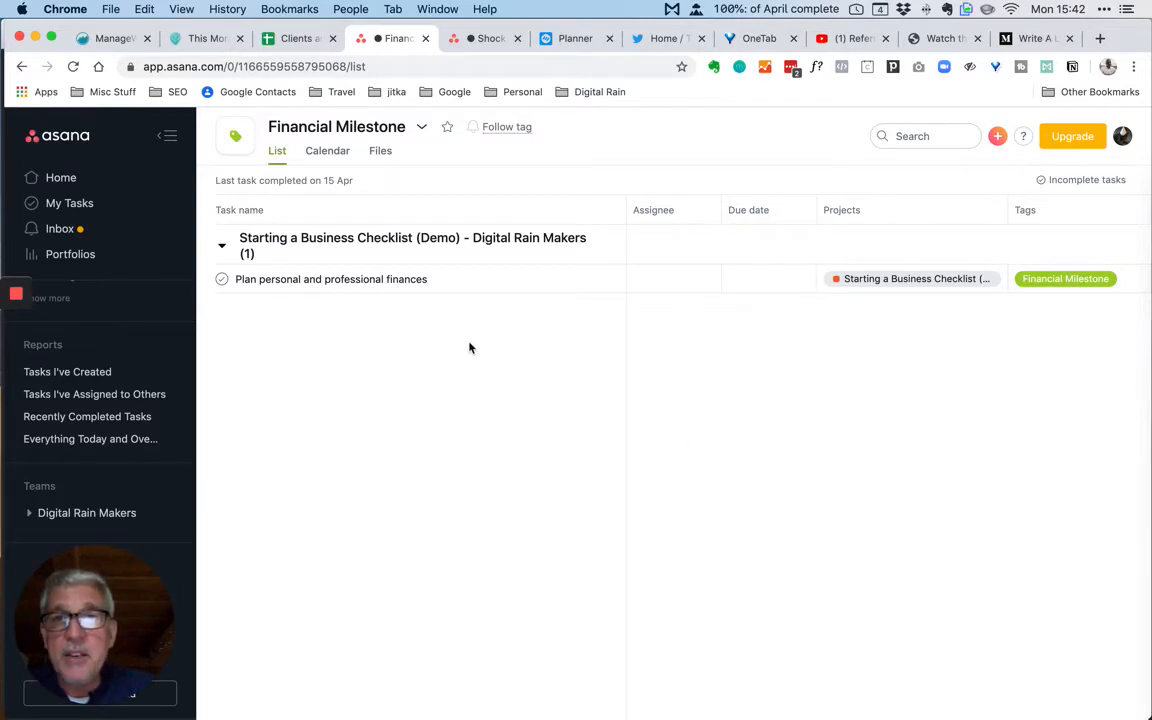
Step: Copy the Financial Milestone tag's link to the clipboard
{"action": "left_click", "coordinate": [420, 126]}
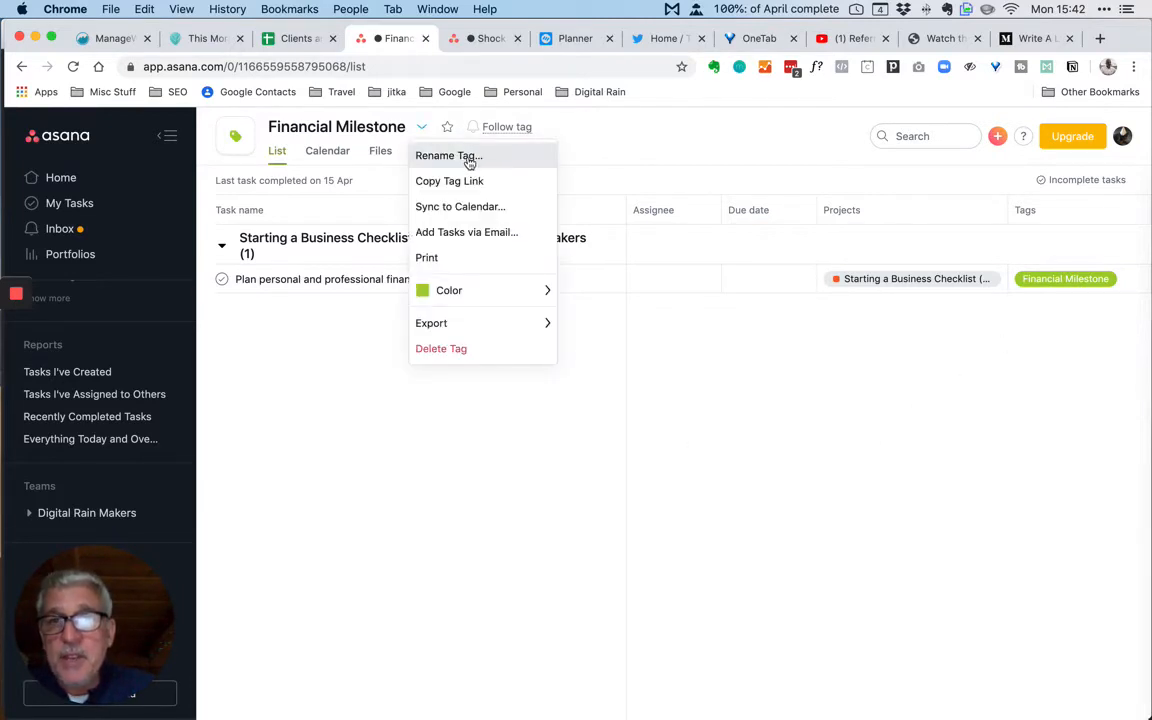
{"action": "mouse_move", "coordinate": [476, 184]}
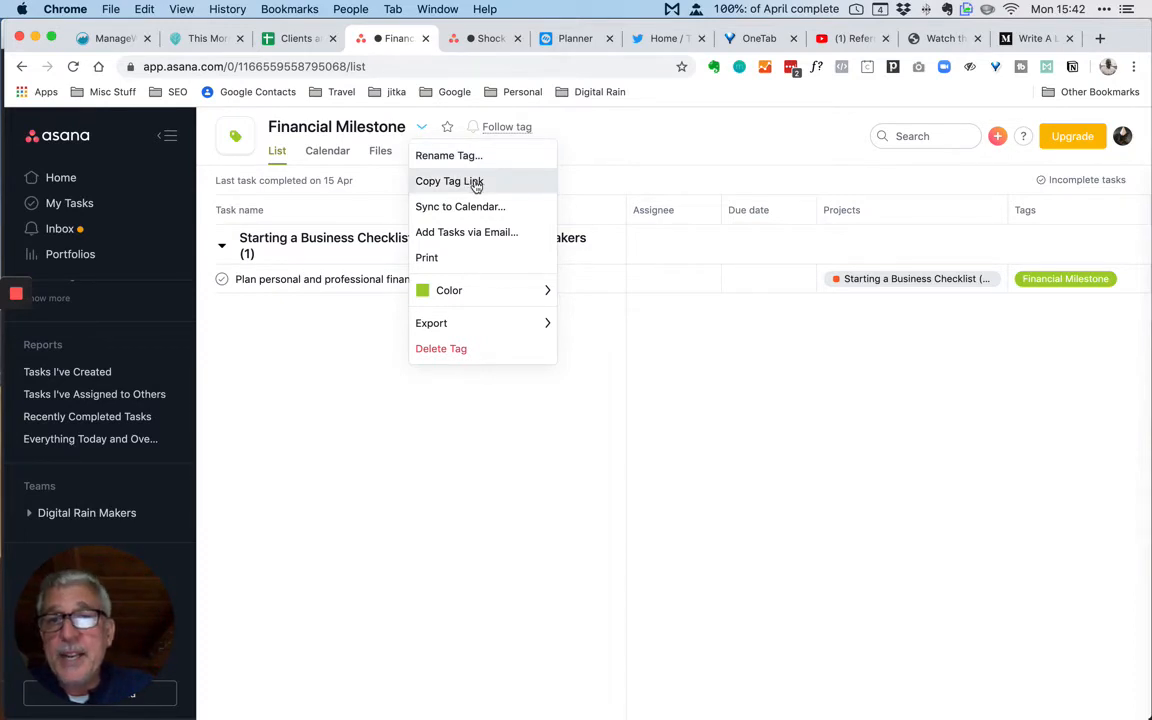
{"action": "left_click", "coordinate": [448, 180]}
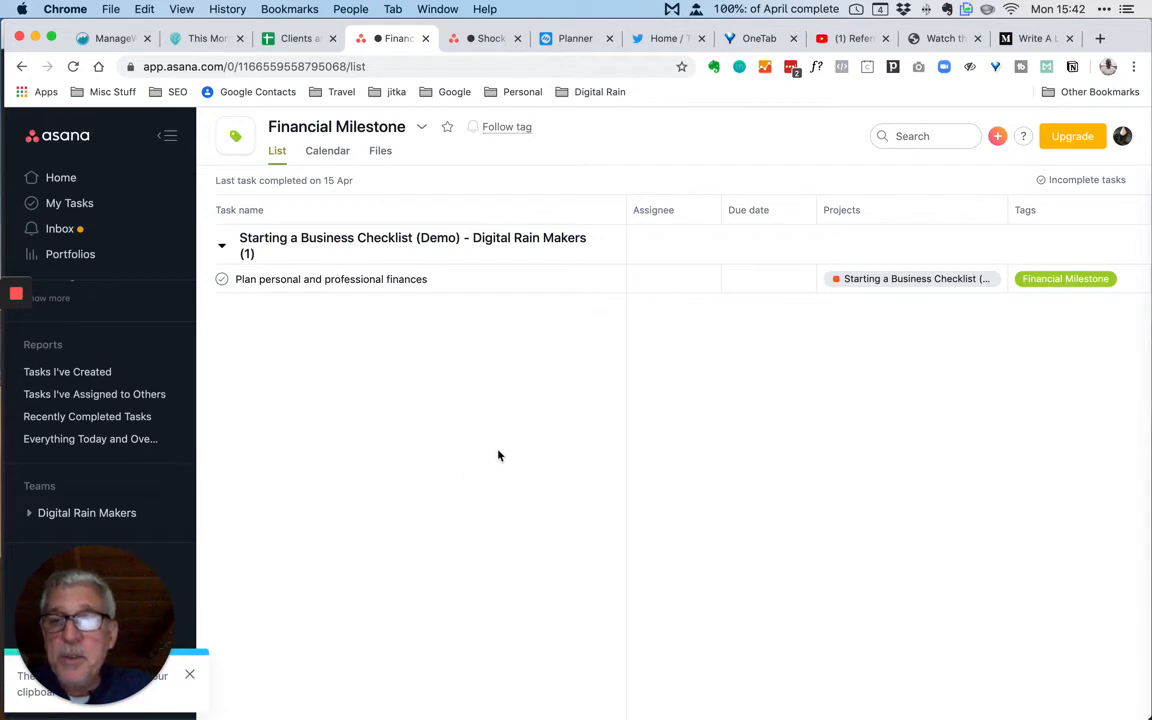
{"action": "mouse_move", "coordinate": [470, 554]}
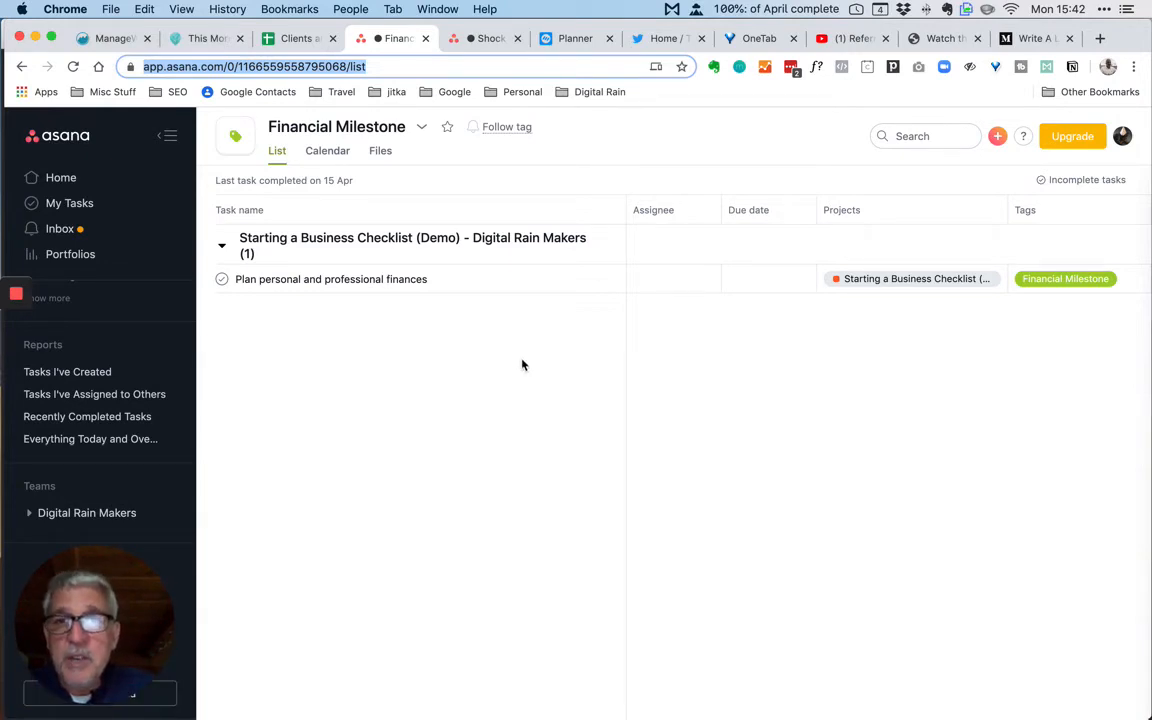
{"action": "mouse_move", "coordinate": [532, 368]}
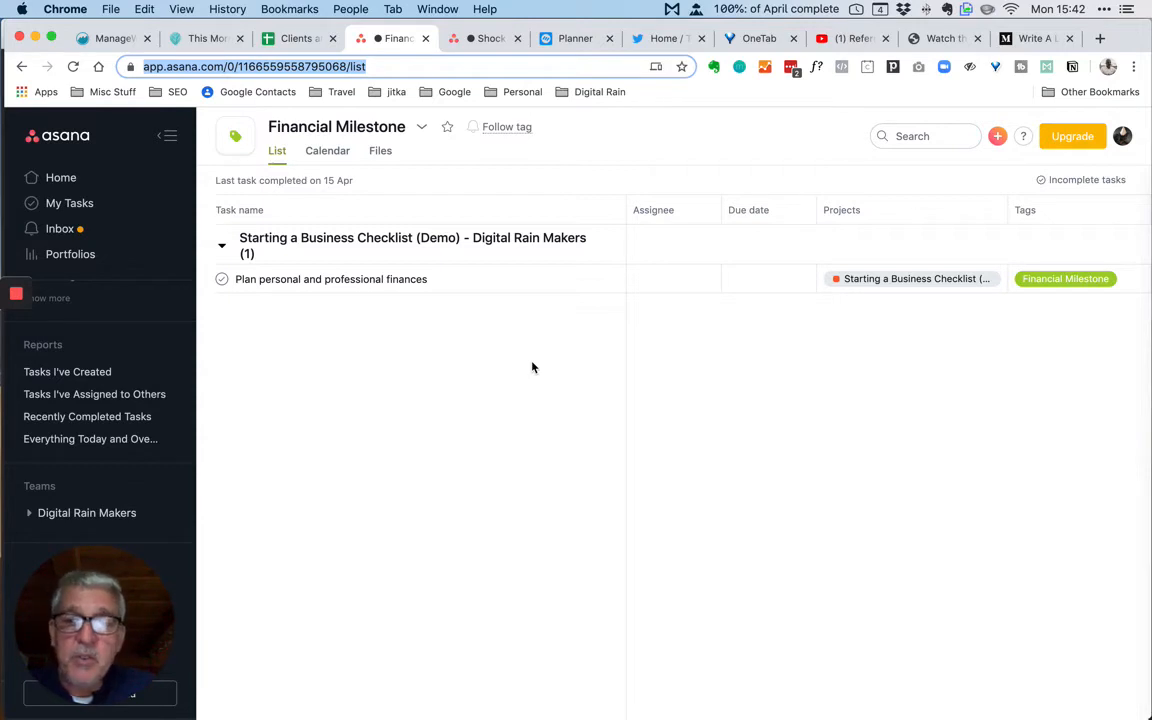
{"action": "mouse_move", "coordinate": [428, 144]}
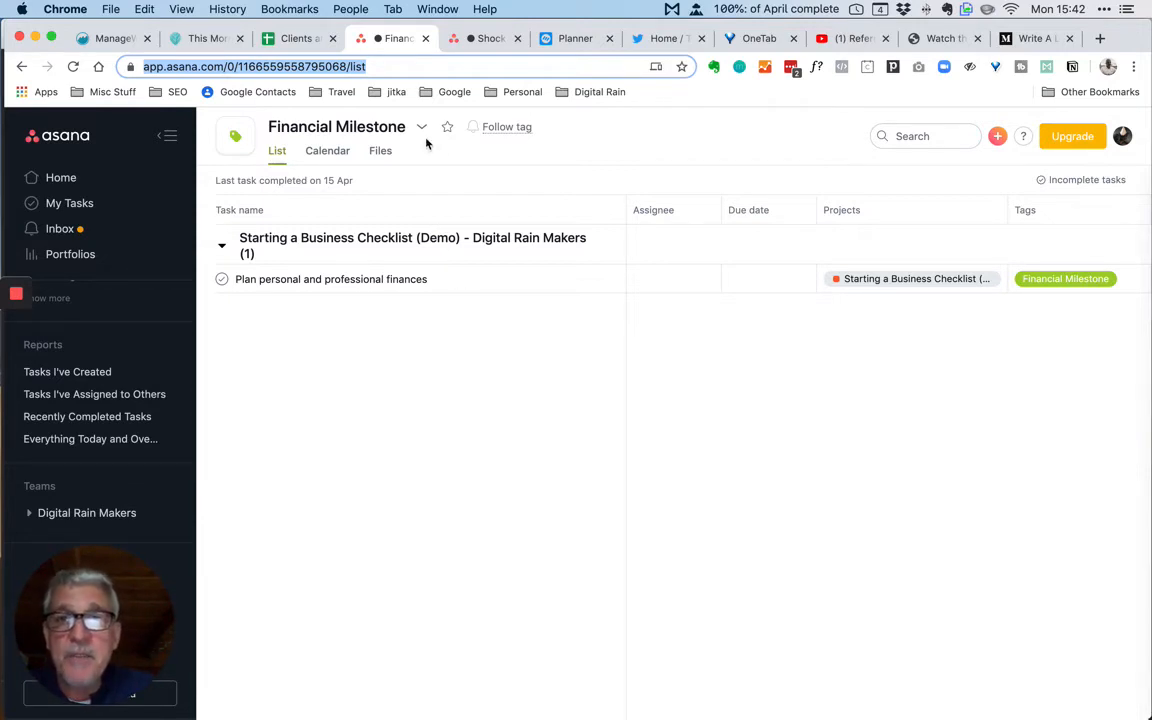
{"action": "left_click", "coordinate": [420, 128]}
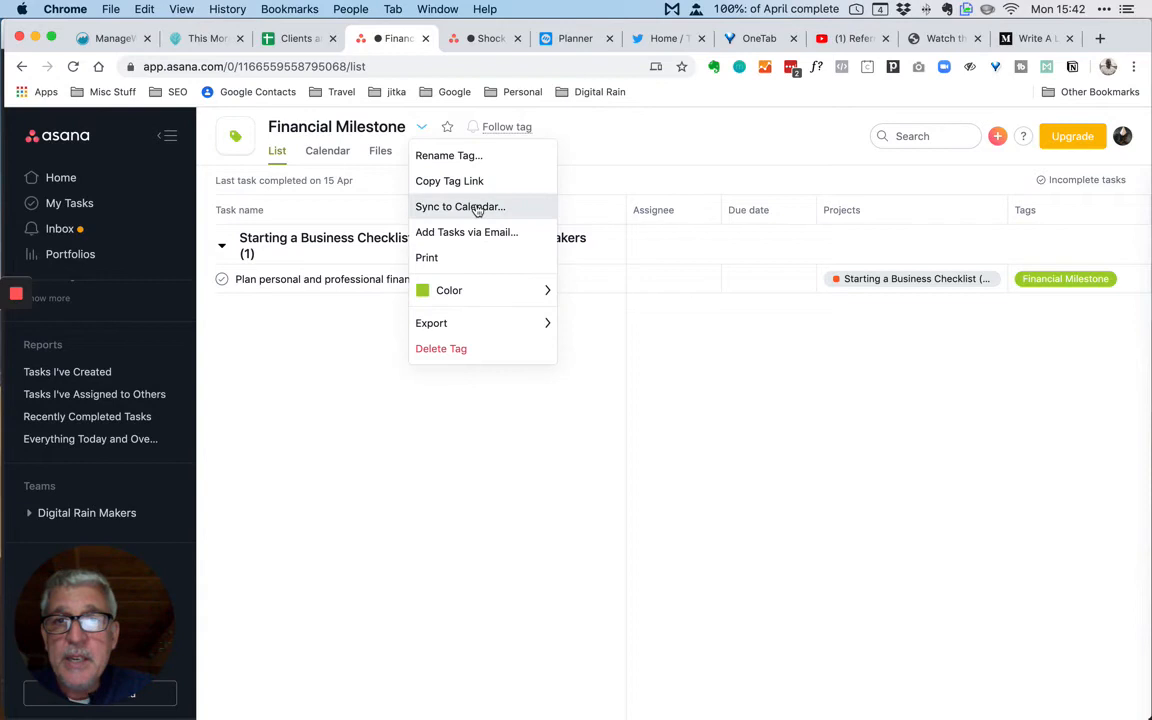
{"action": "mouse_move", "coordinate": [490, 238]}
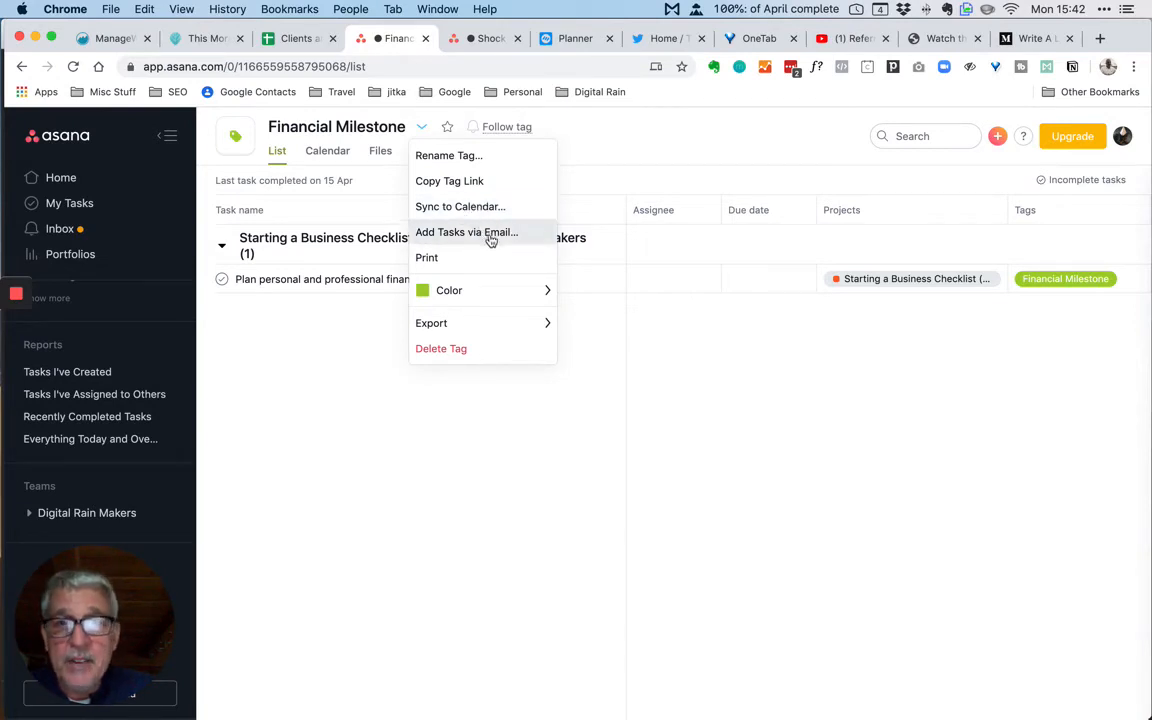
{"action": "mouse_move", "coordinate": [476, 256]}
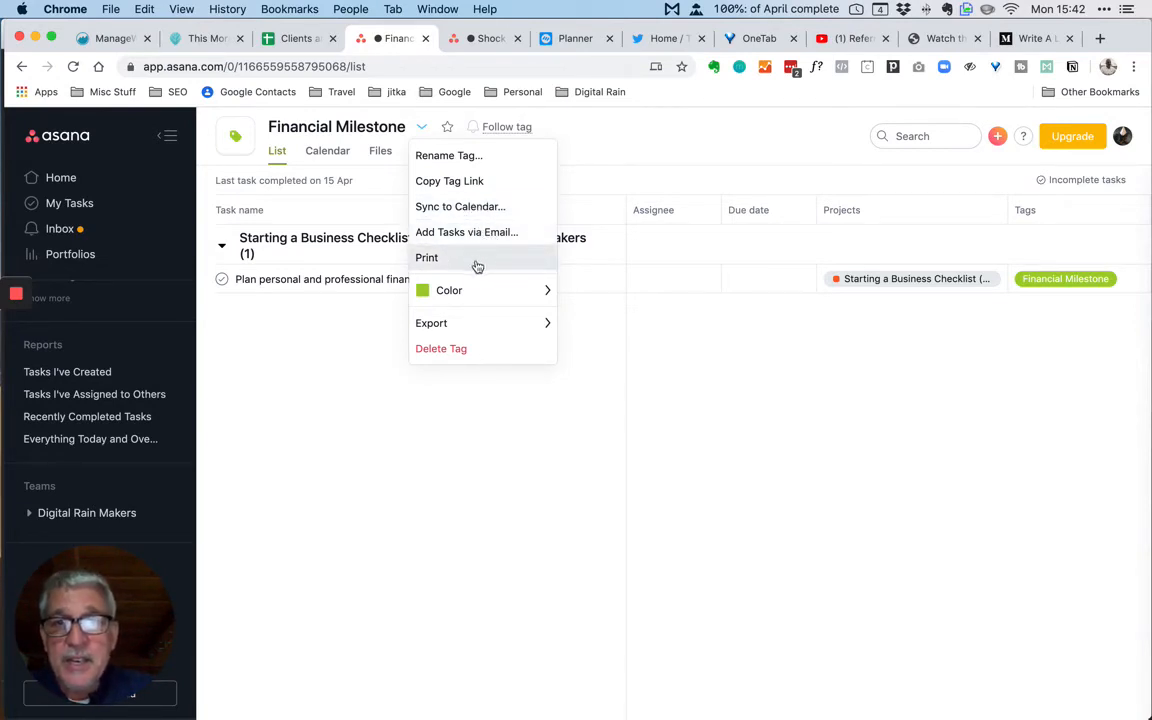
{"action": "left_click", "coordinate": [448, 290]}
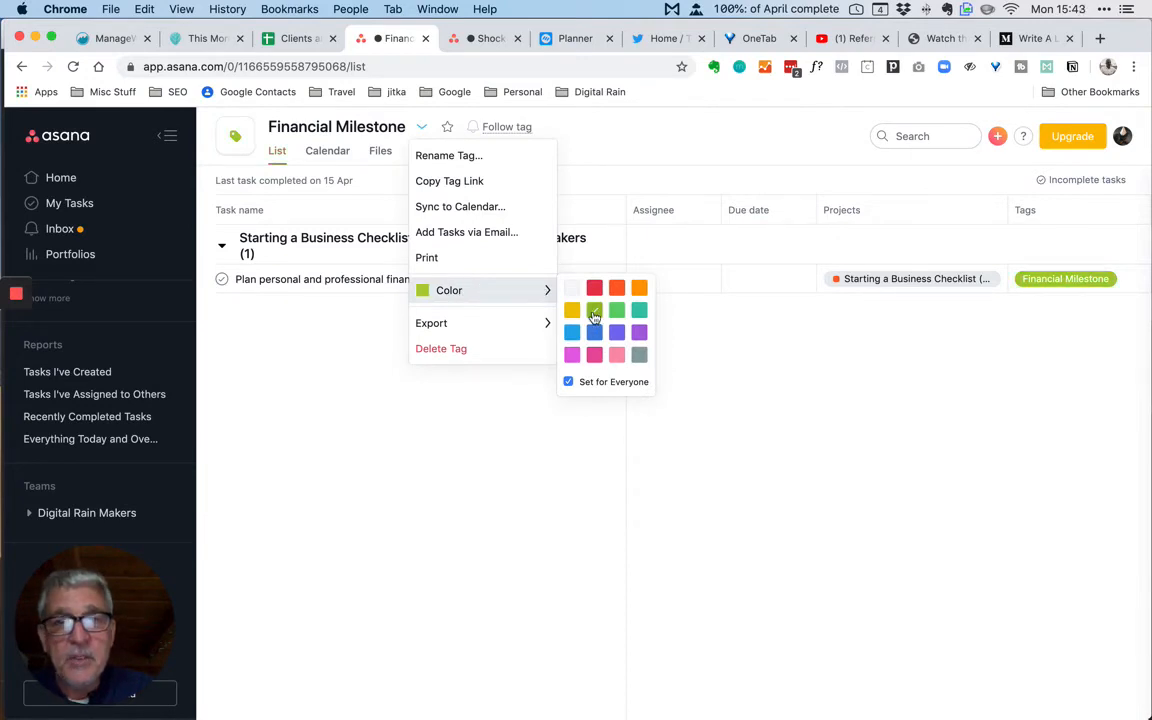
{"action": "left_click", "coordinate": [636, 464]}
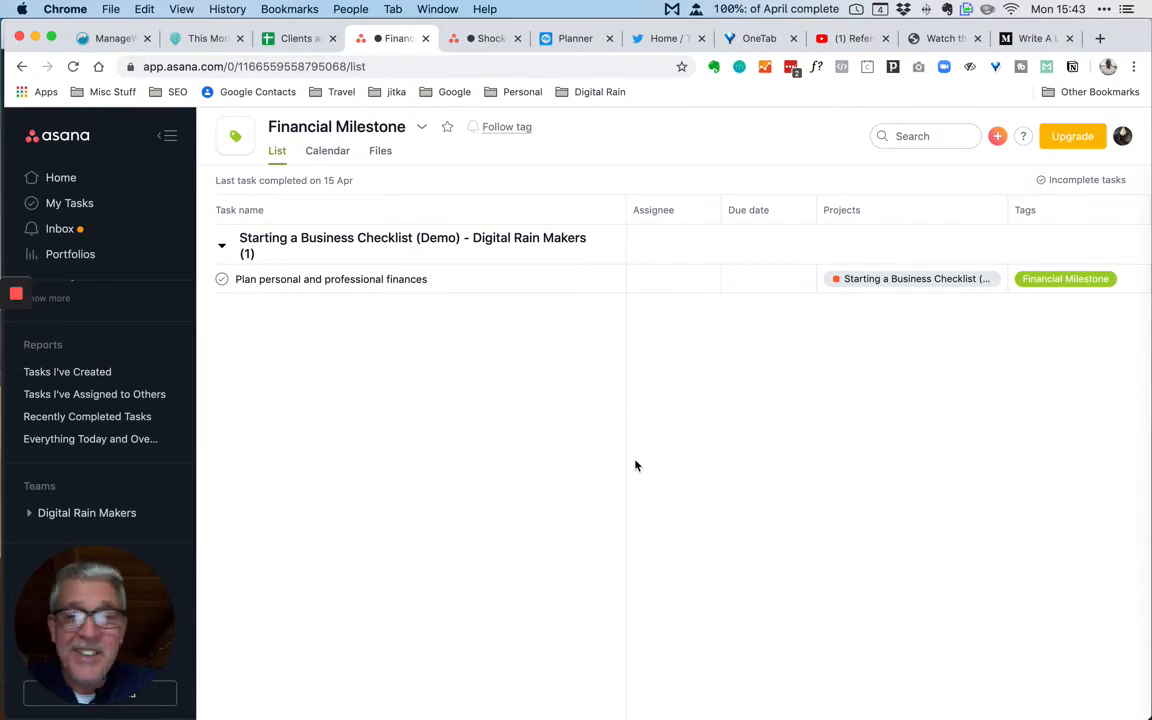
{"action": "mouse_move", "coordinate": [950, 392]}
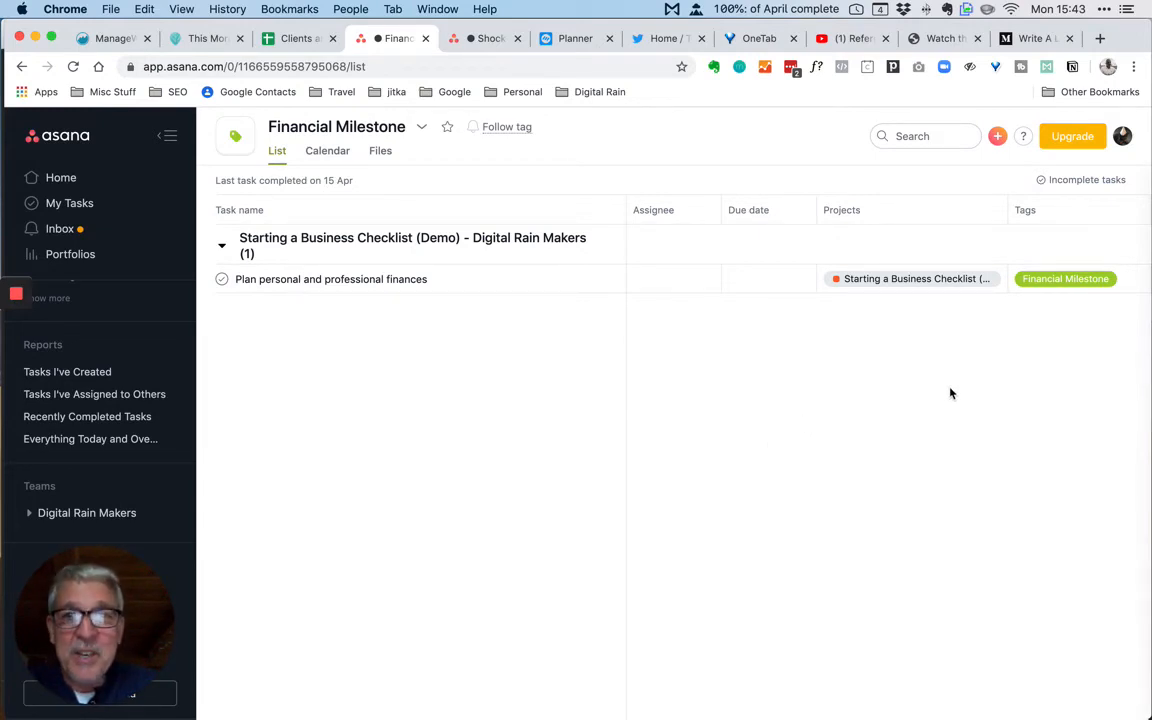
{"action": "mouse_move", "coordinate": [1068, 296]}
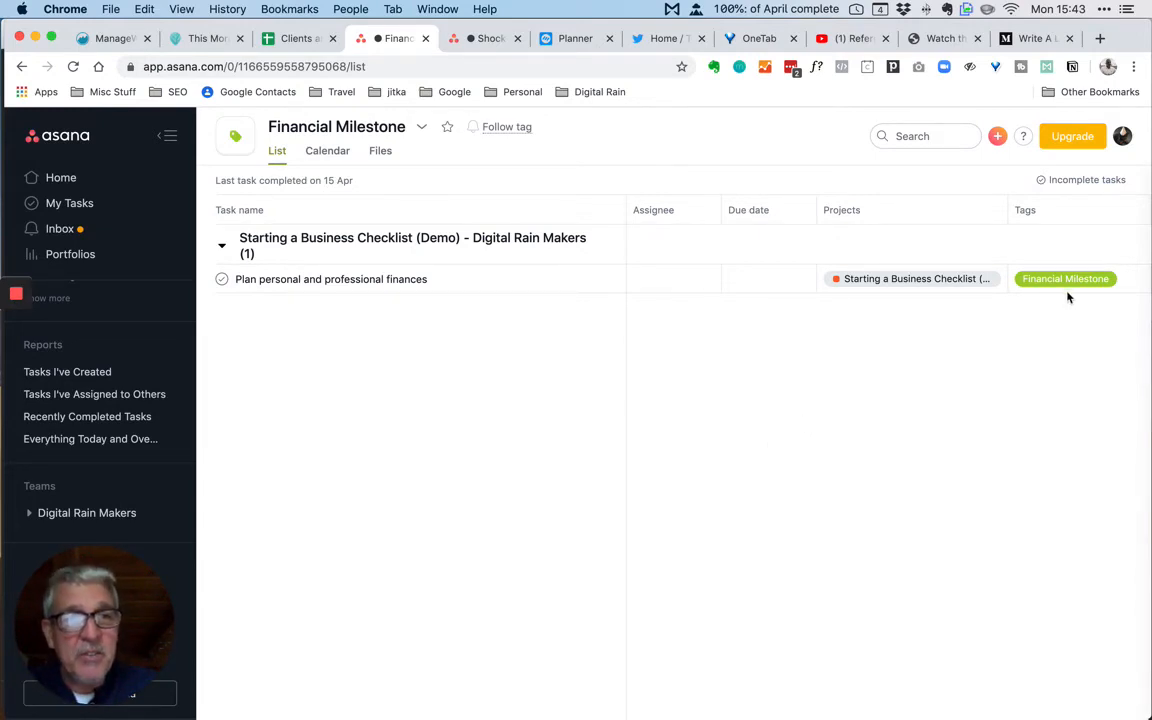
{"action": "mouse_move", "coordinate": [1064, 280]}
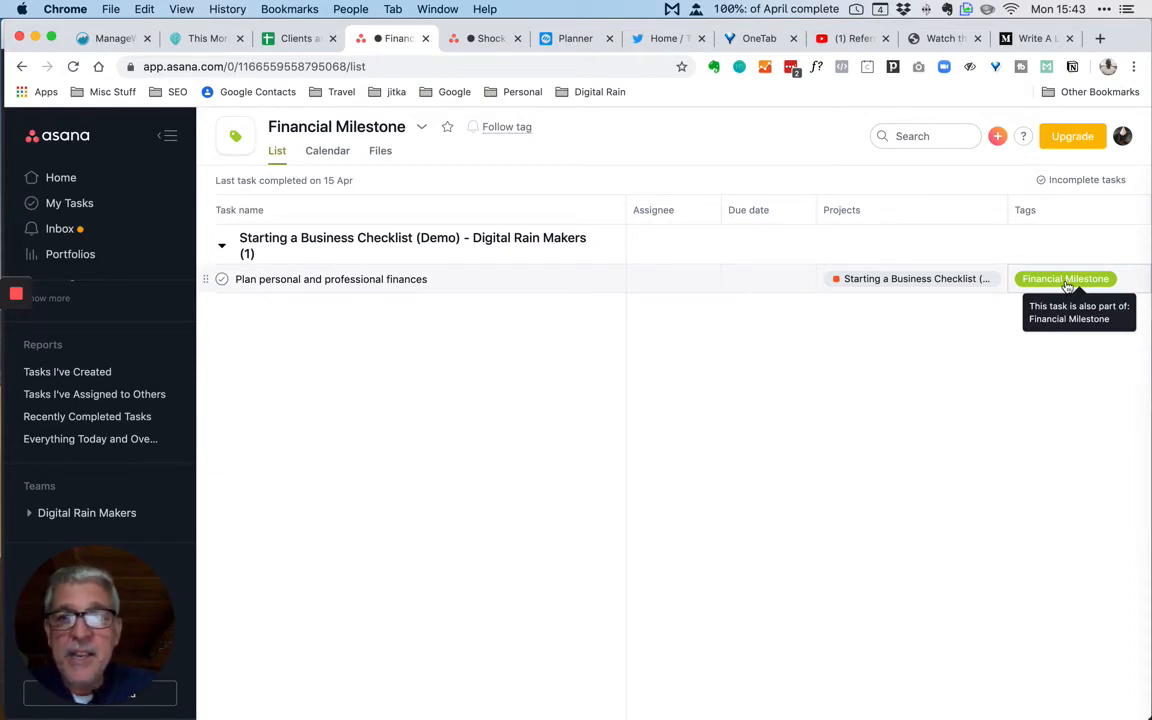
{"action": "mouse_move", "coordinate": [570, 252]}
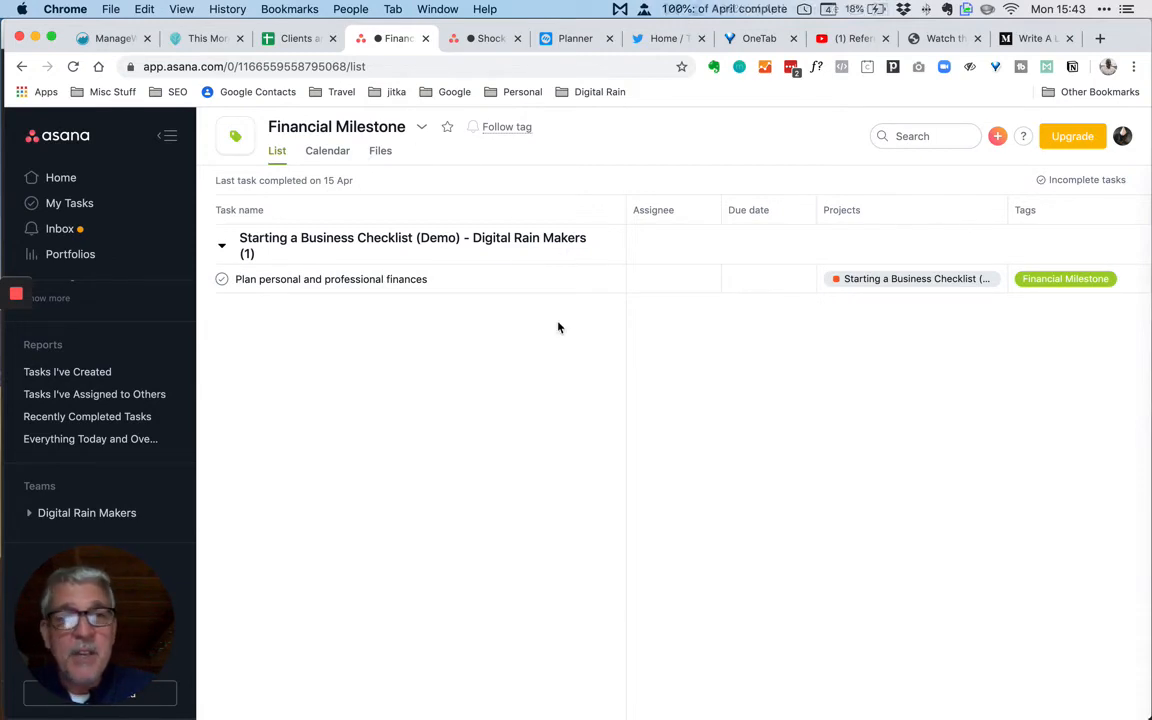
{"action": "mouse_move", "coordinate": [620, 316]}
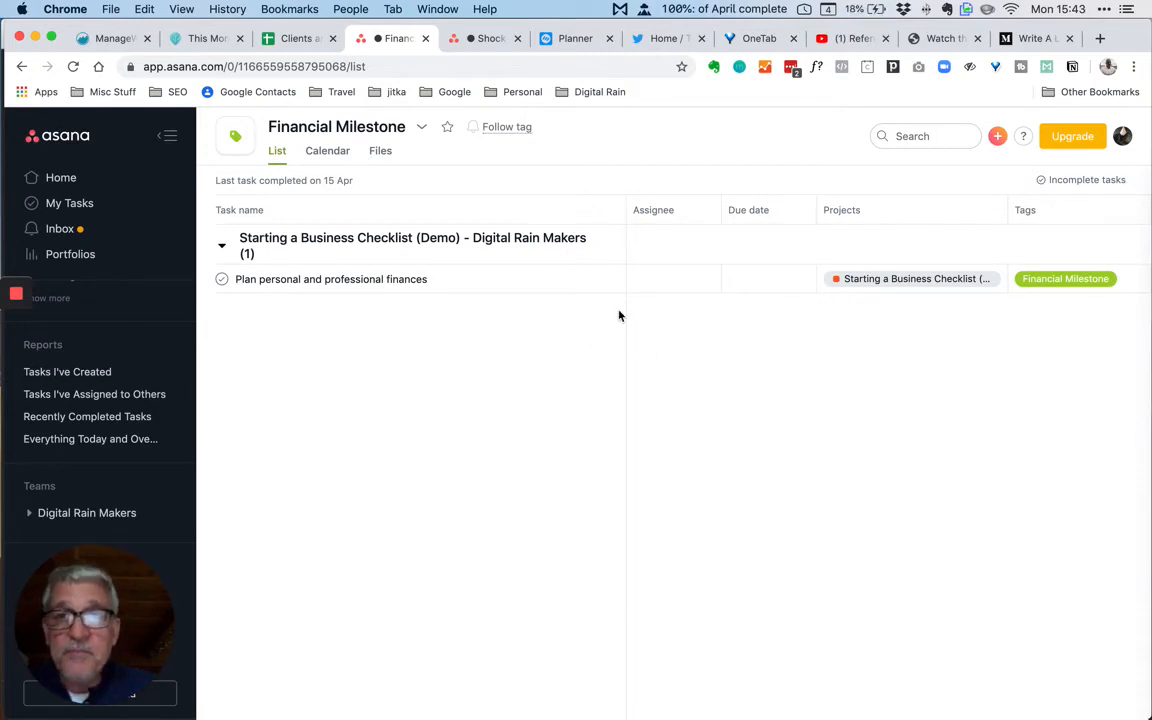
Step: Return to the checklist project and tag 'Choose your business name' with a new tag '60'
{"action": "left_click", "coordinate": [420, 128]}
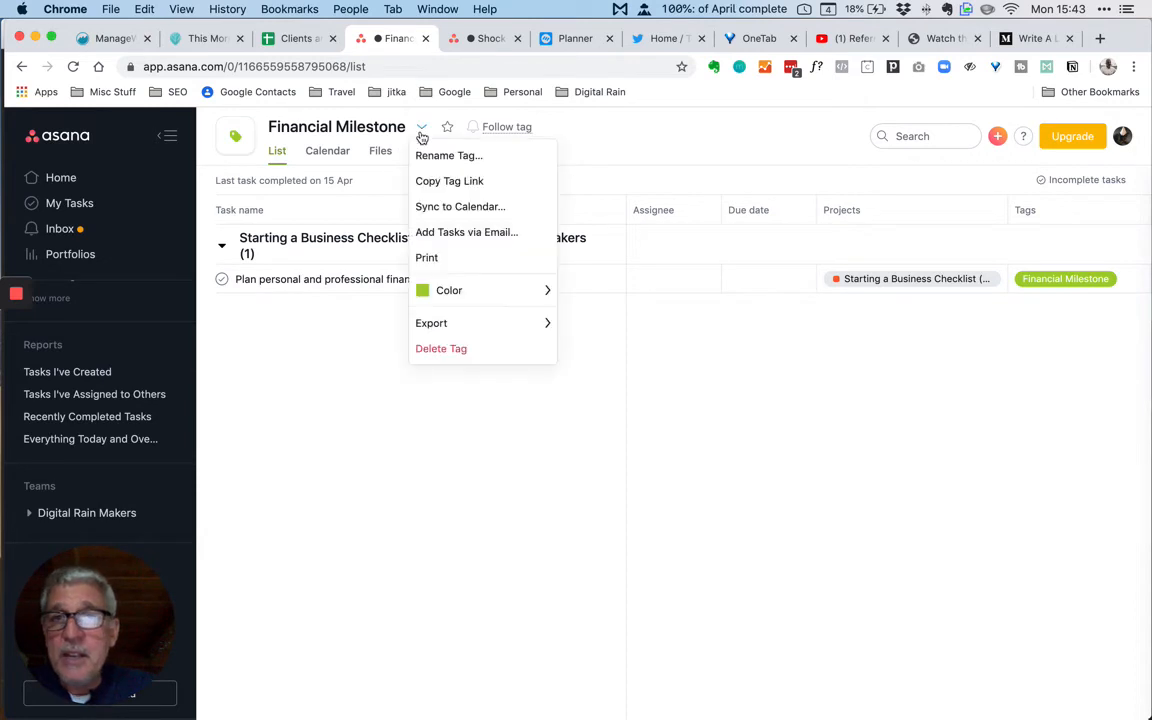
{"action": "mouse_move", "coordinate": [704, 128]}
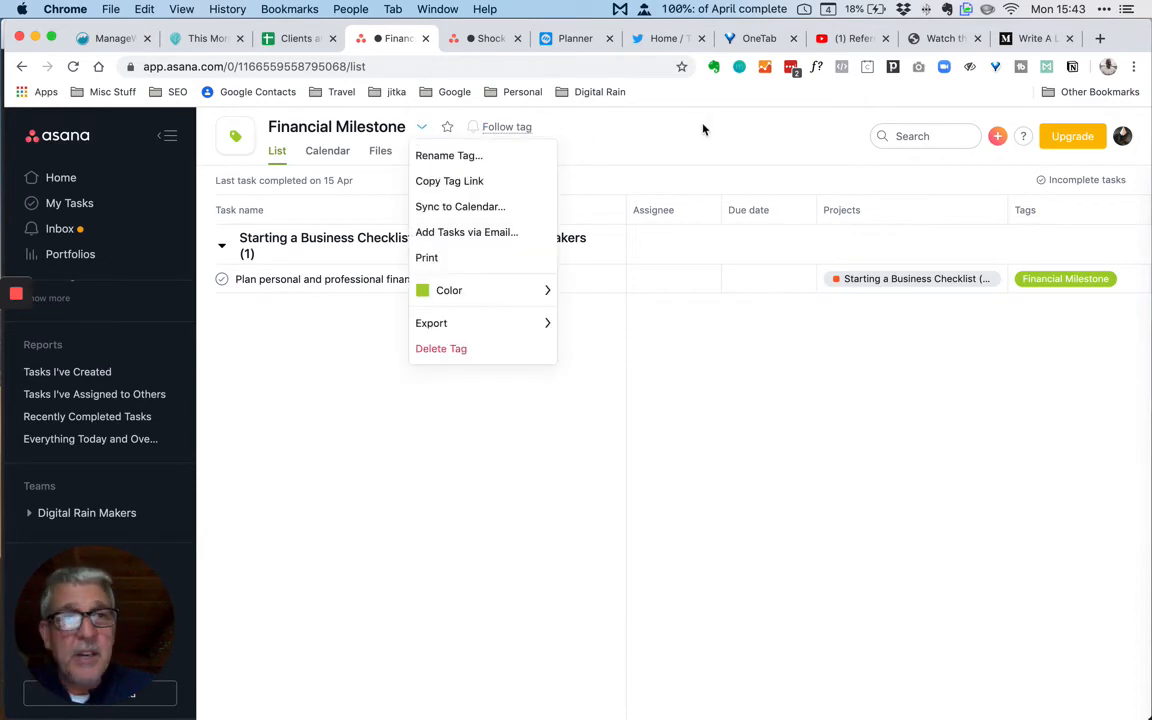
{"action": "left_click", "coordinate": [754, 456]}
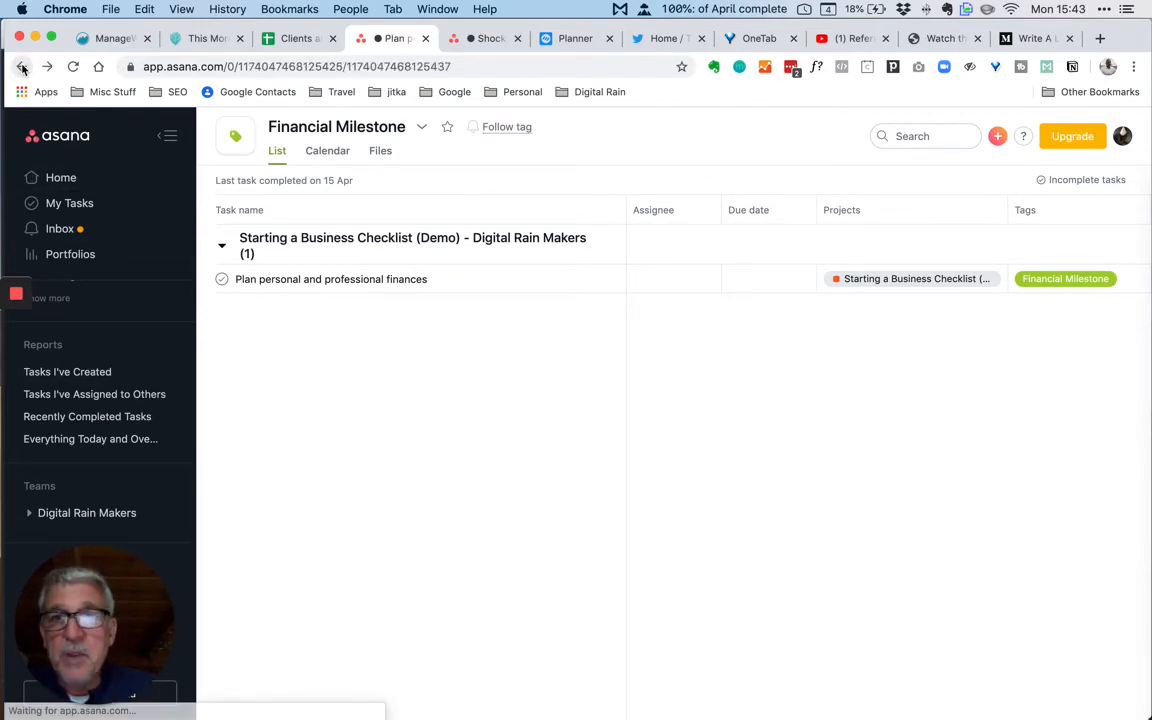
{"action": "left_click", "coordinate": [330, 280]}
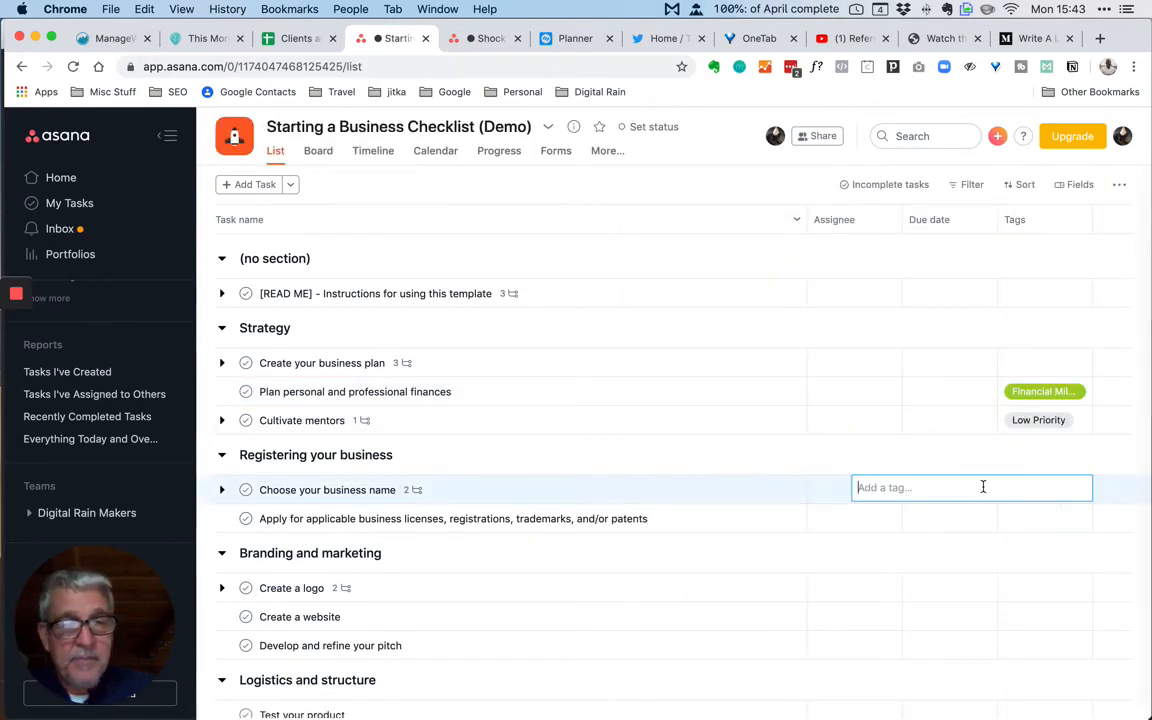
{"action": "type", "text": "60"}
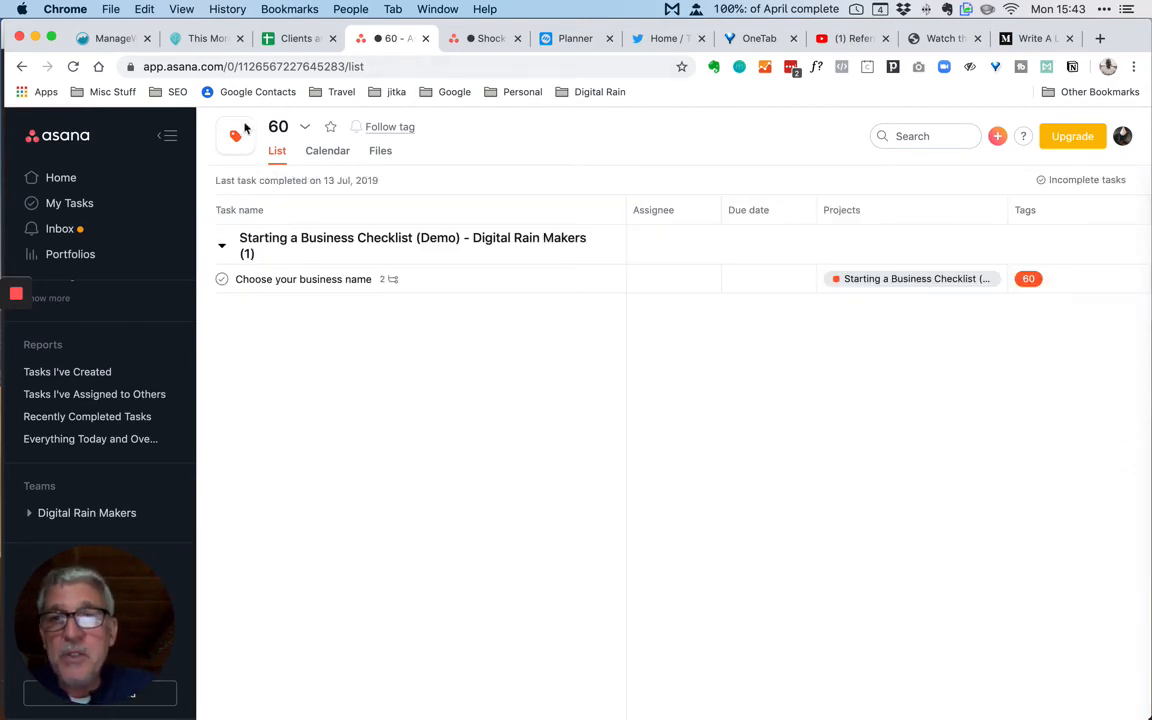
{"action": "mouse_move", "coordinate": [512, 480]}
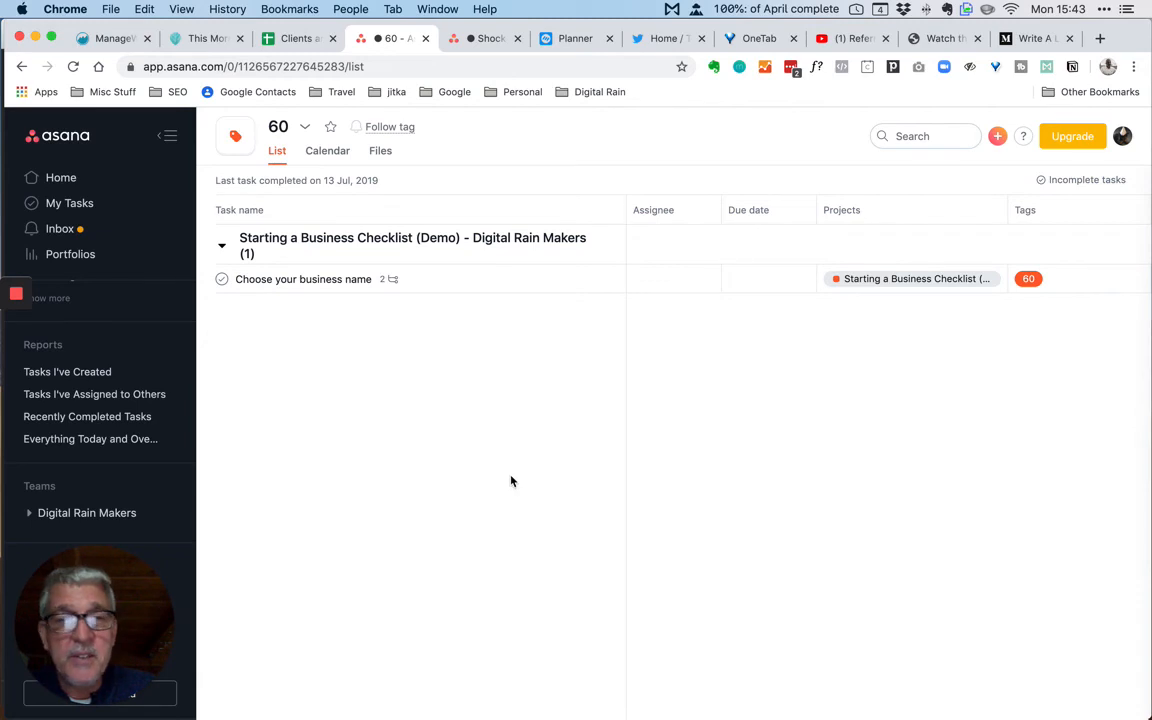
{"action": "mouse_move", "coordinate": [1044, 370]}
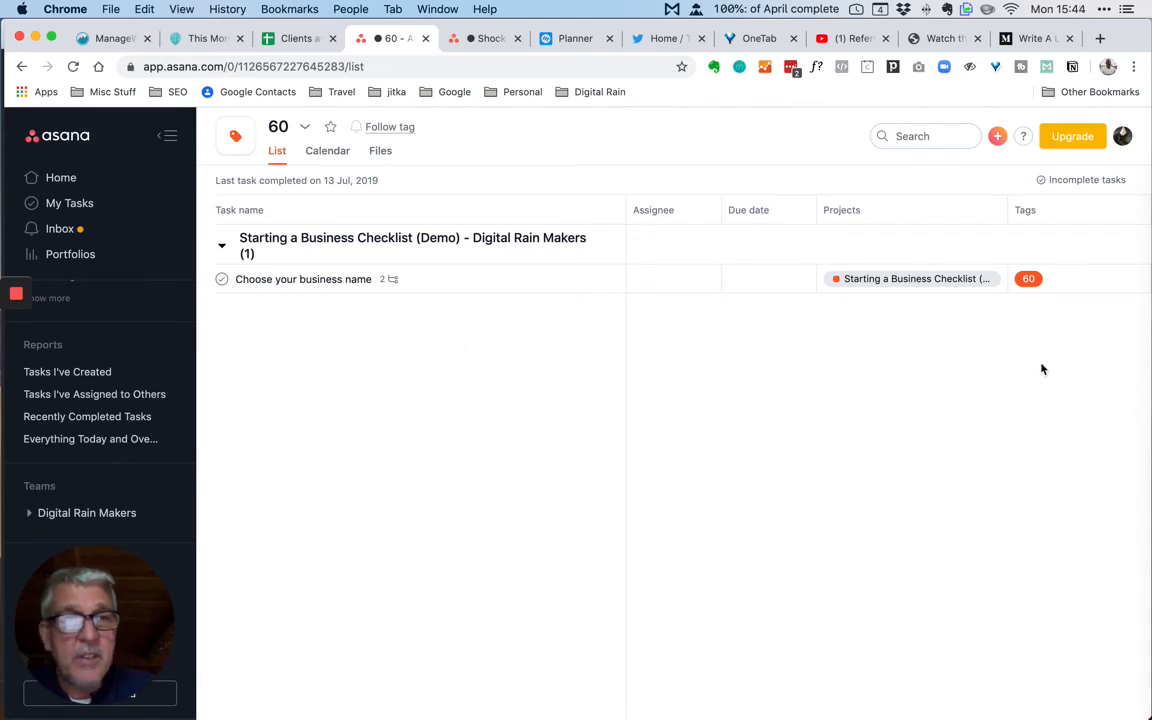
{"action": "mouse_move", "coordinate": [480, 376]}
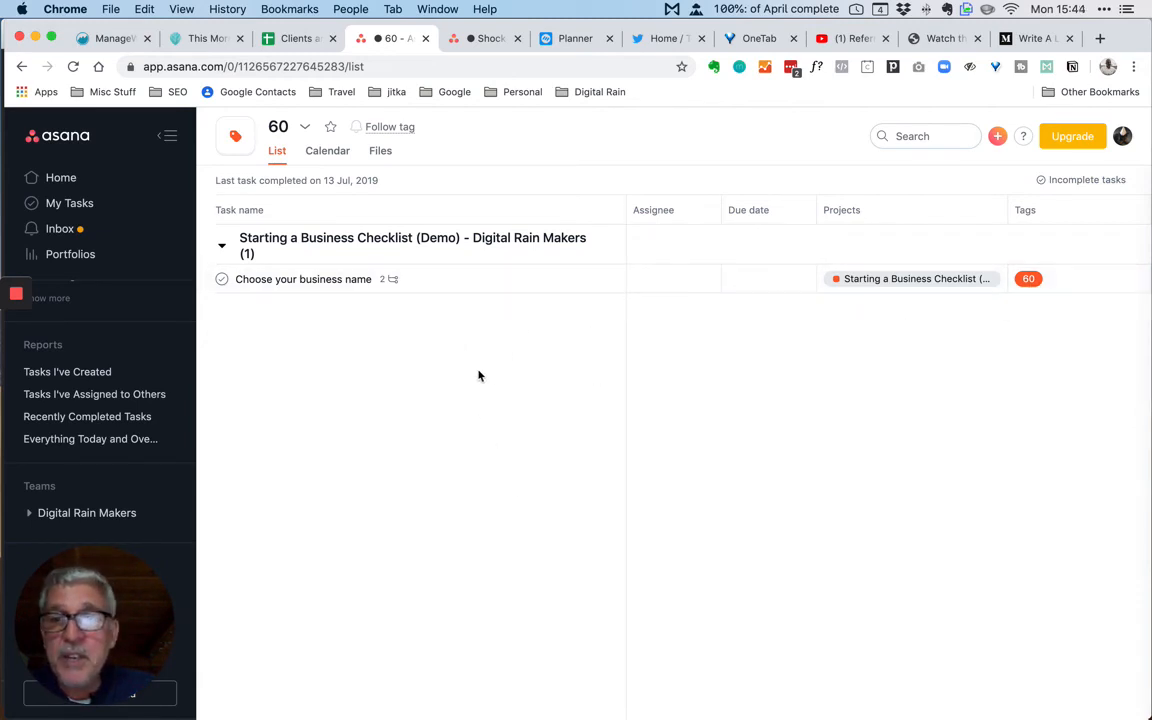
{"action": "mouse_move", "coordinate": [476, 374]}
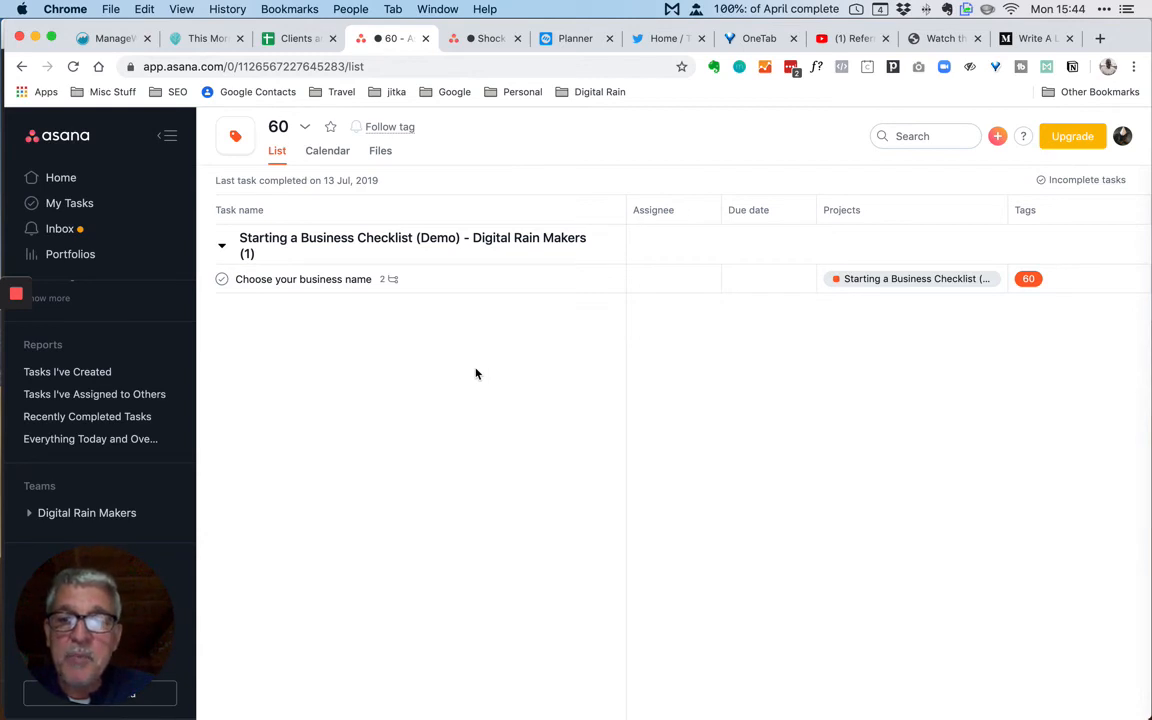
{"action": "mouse_move", "coordinate": [540, 344]}
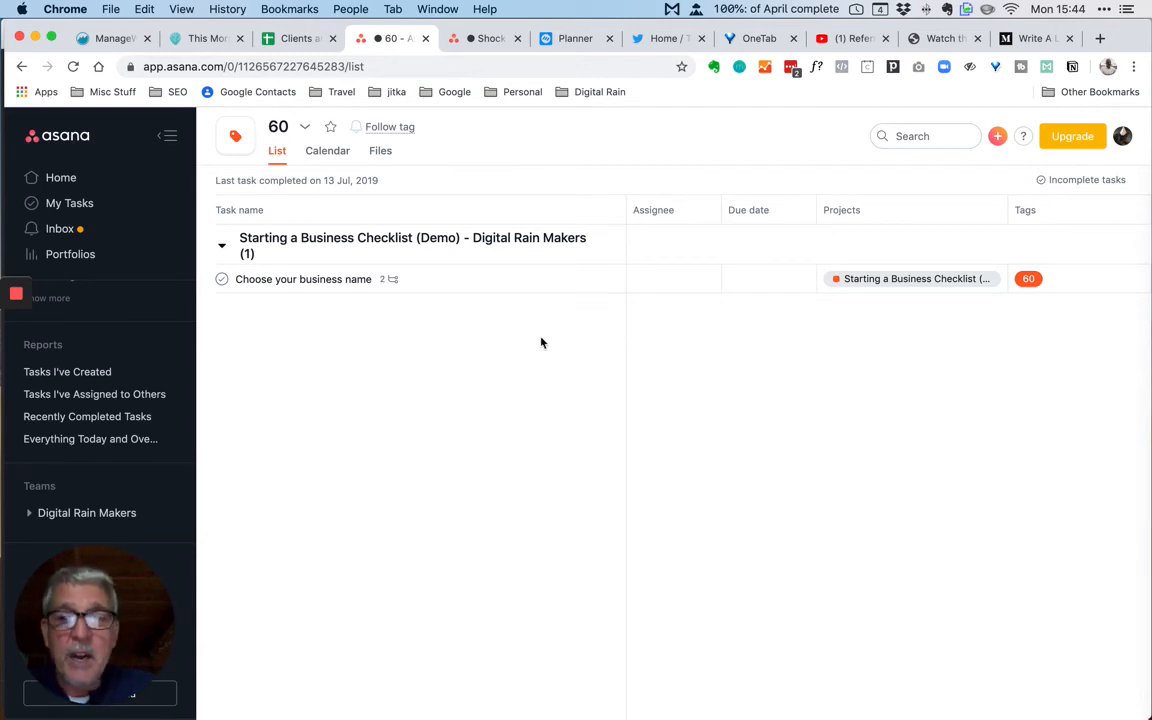
{"action": "mouse_move", "coordinate": [508, 340]}
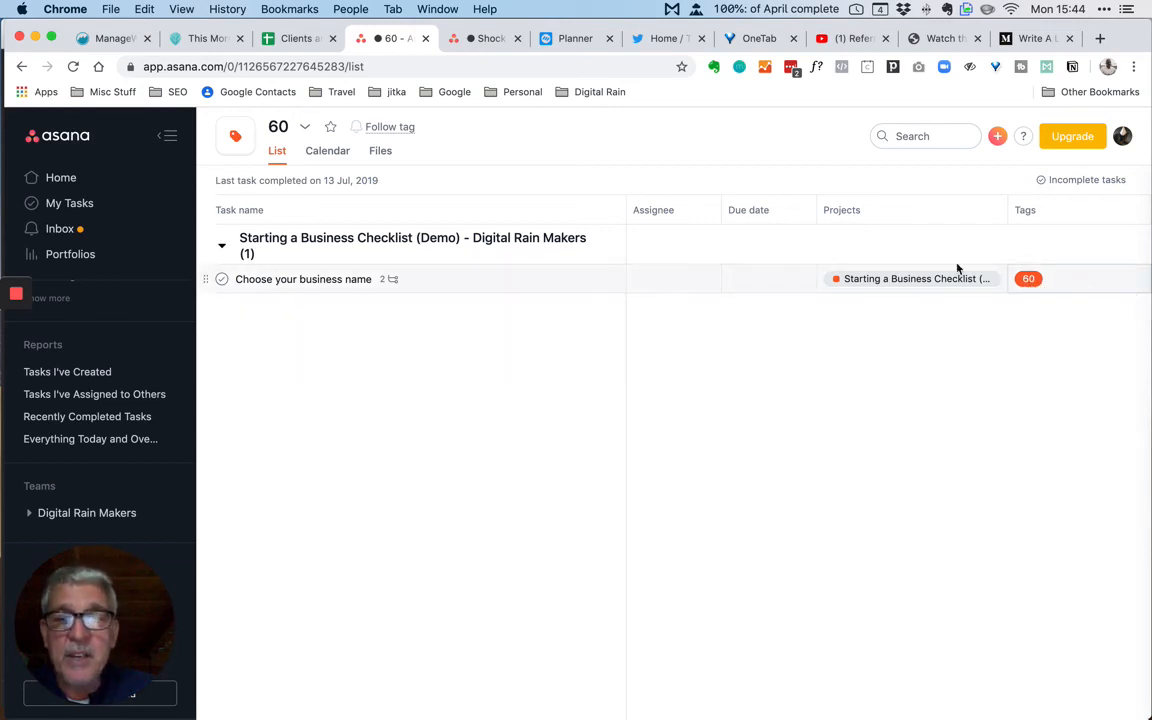
Step: Delete the 60 tag, confirming 'Delete 60'
{"action": "left_click", "coordinate": [304, 128]}
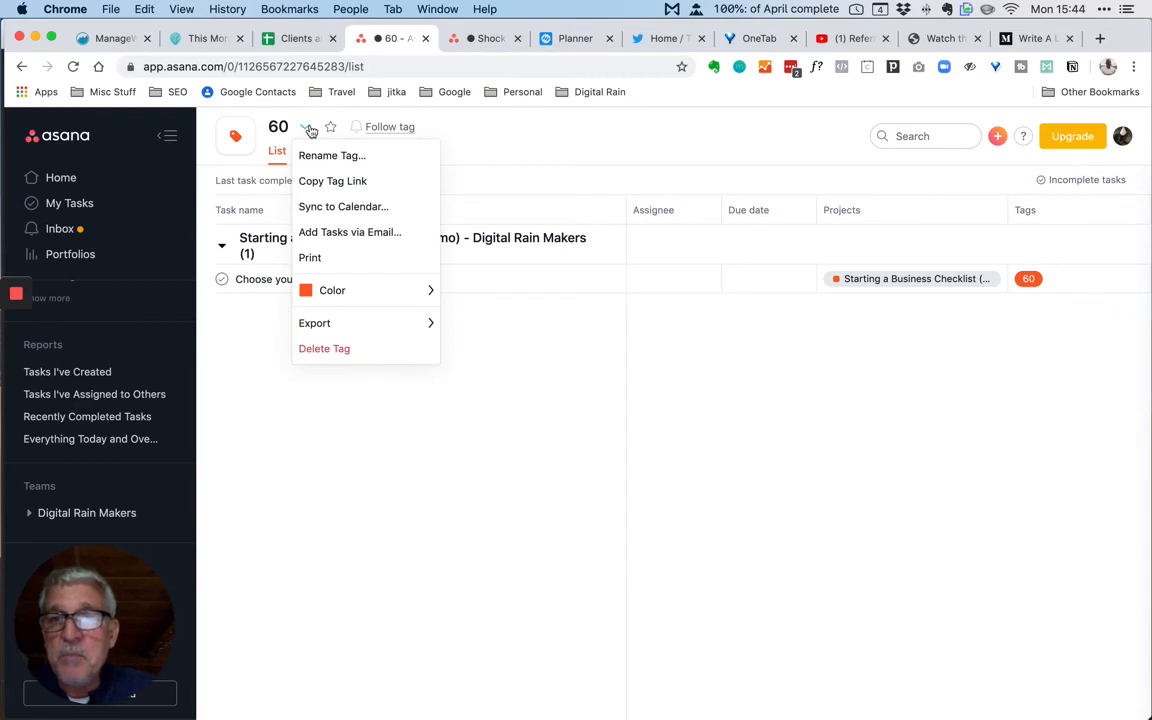
{"action": "mouse_move", "coordinate": [376, 348]}
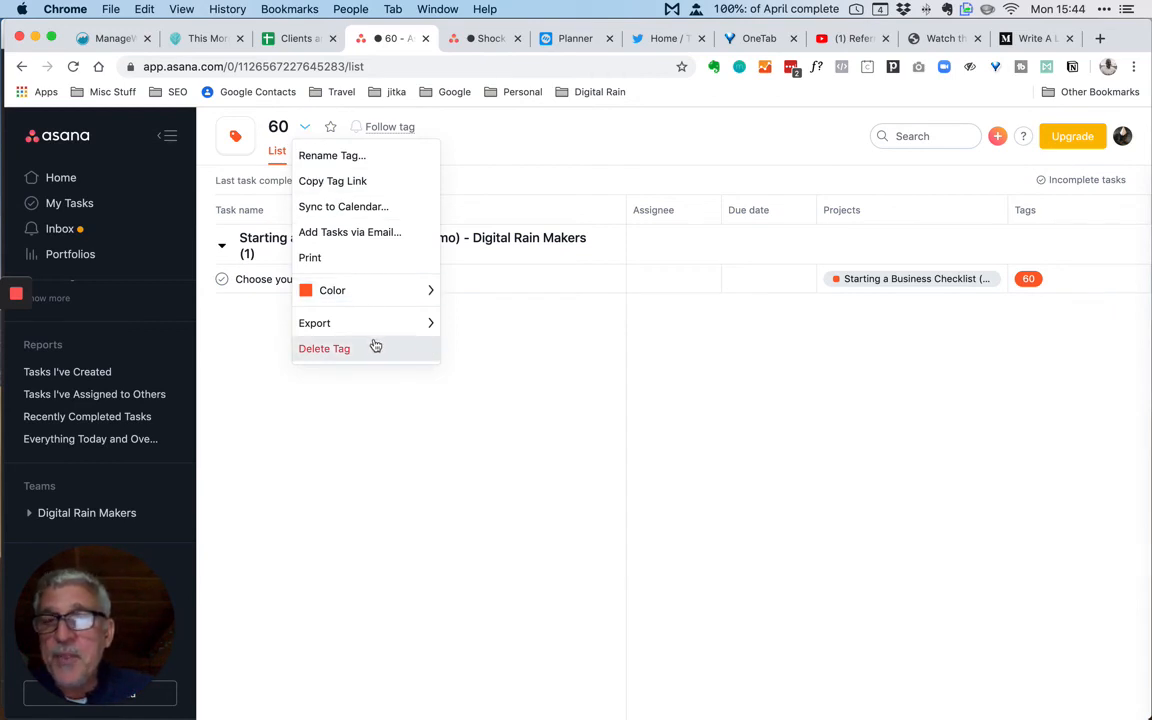
{"action": "mouse_move", "coordinate": [366, 352]}
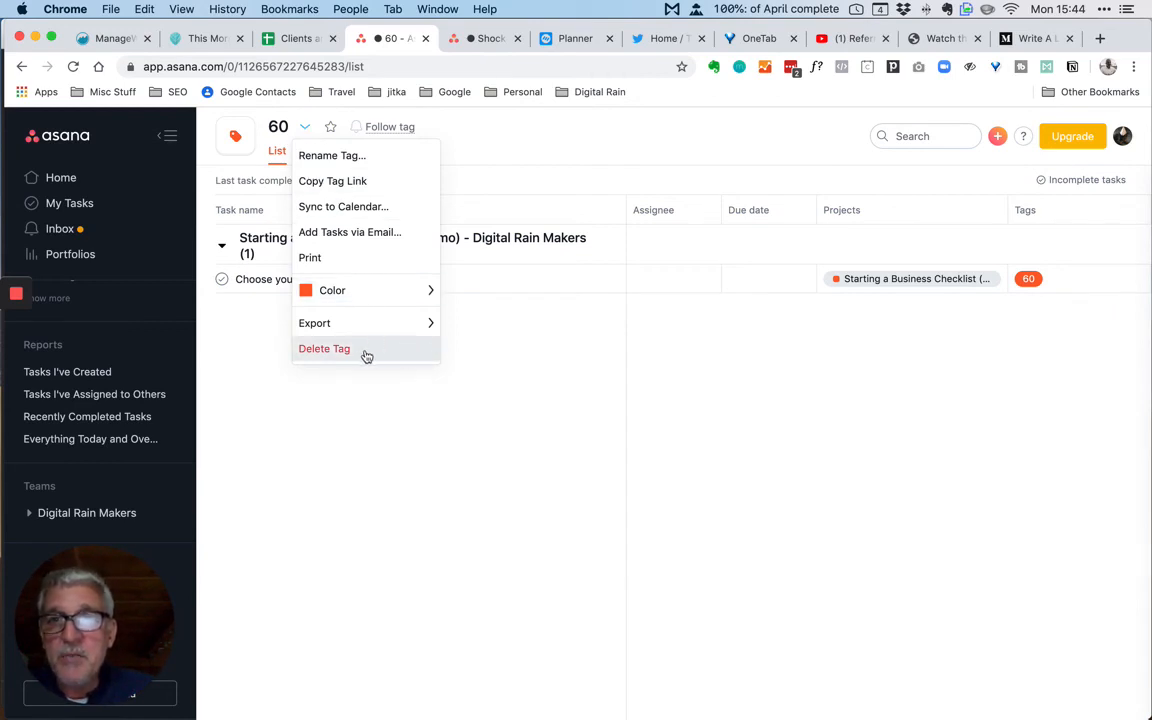
{"action": "left_click", "coordinate": [324, 348]}
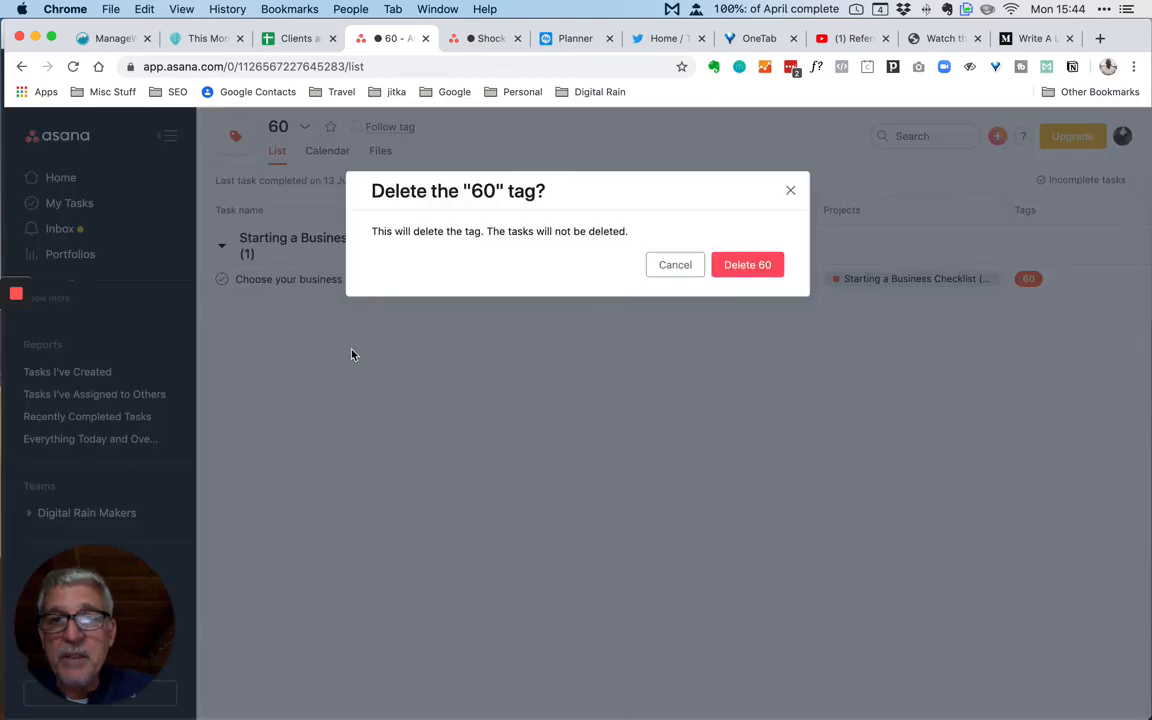
{"action": "left_click", "coordinate": [748, 264]}
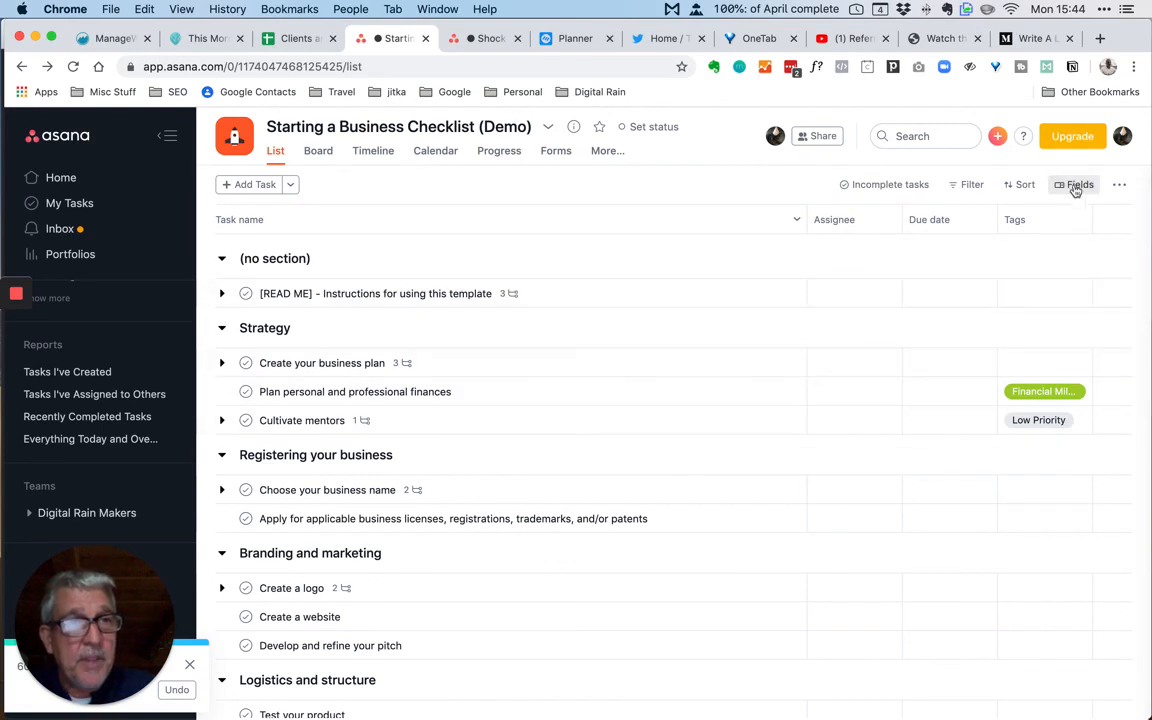
Step: Hide the Tags column from the project list via the Fields toggle
{"action": "left_click", "coordinate": [1078, 184]}
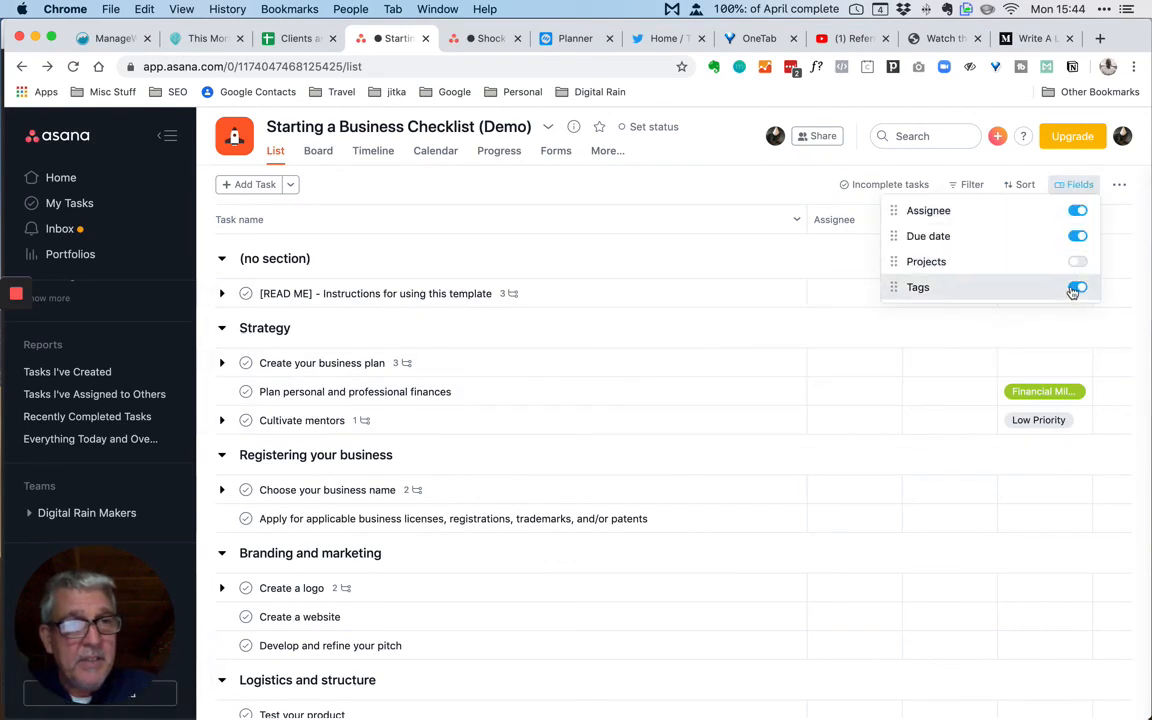
{"action": "left_click", "coordinate": [1076, 288]}
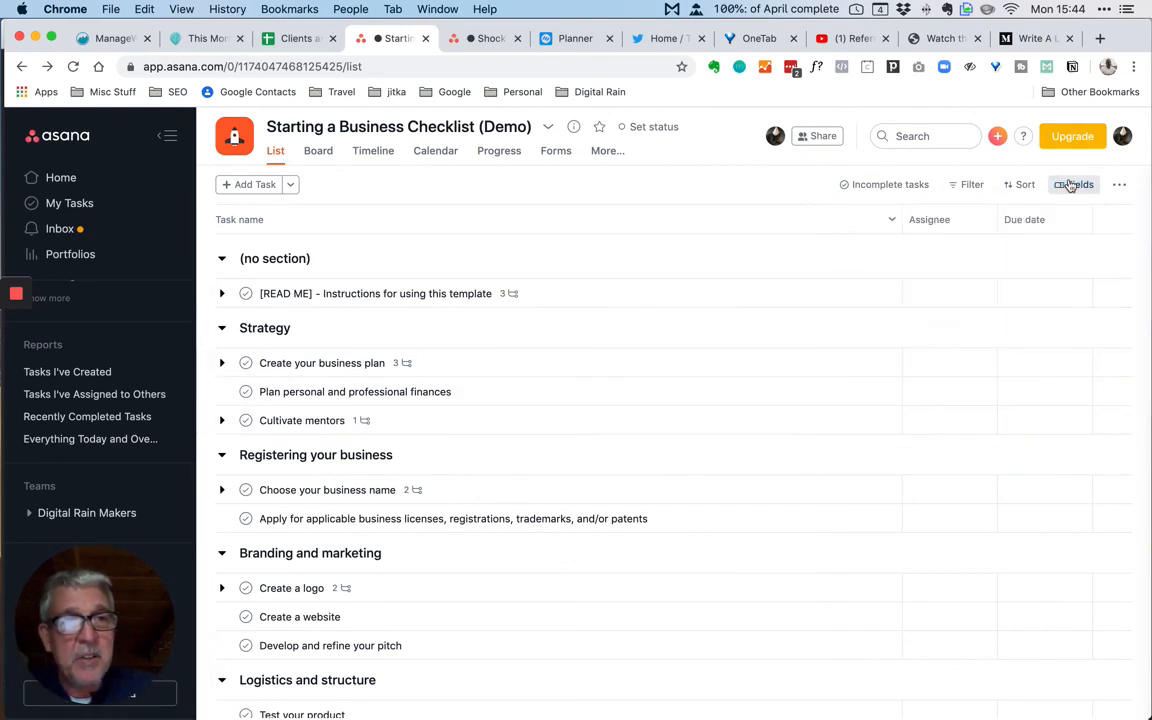